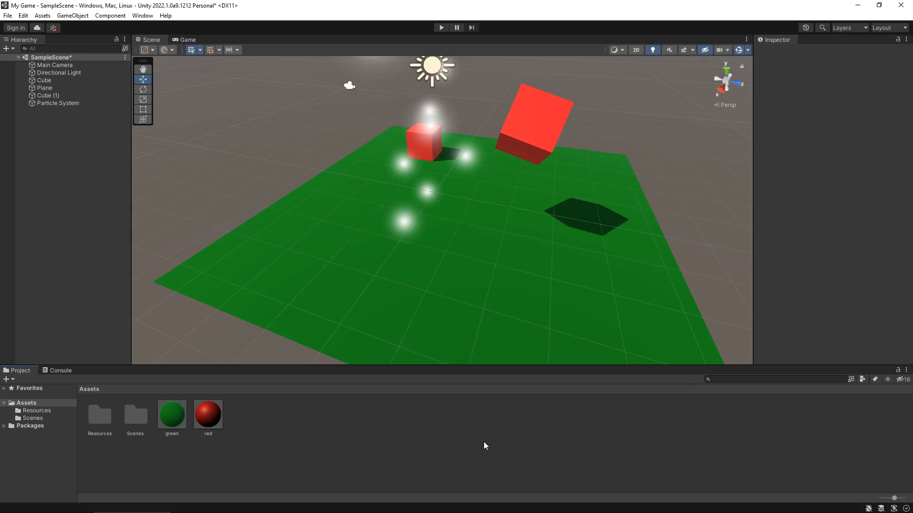
mouse_move(307, 153)
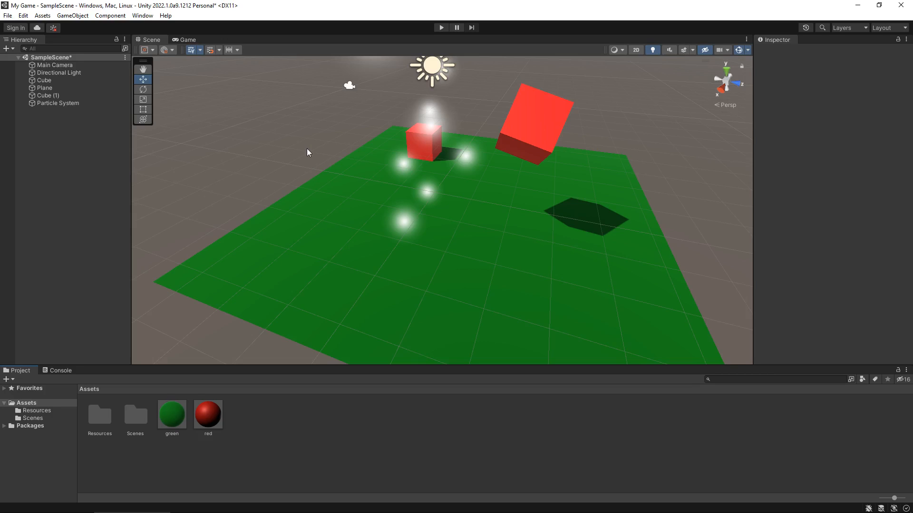
- Select Main Camera in the Hierarchy to show its Camera component and preview
left_click(55, 65)
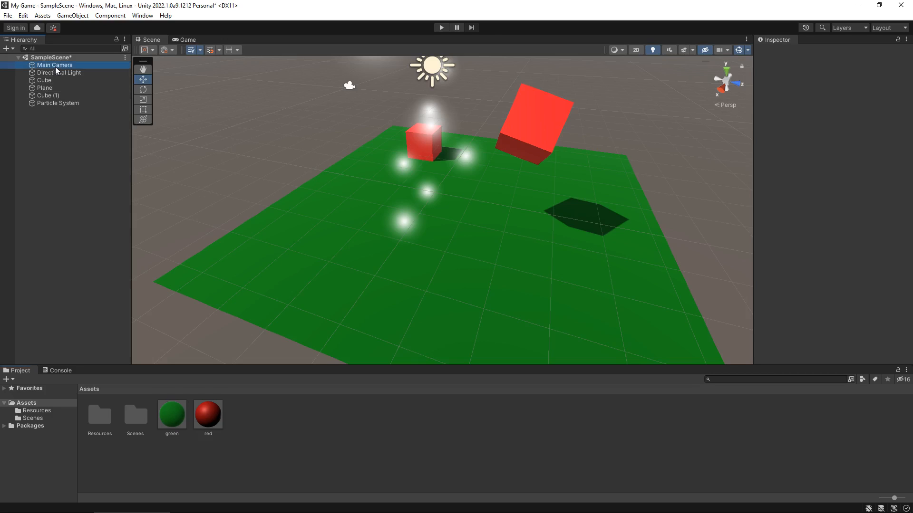
left_click(55, 64)
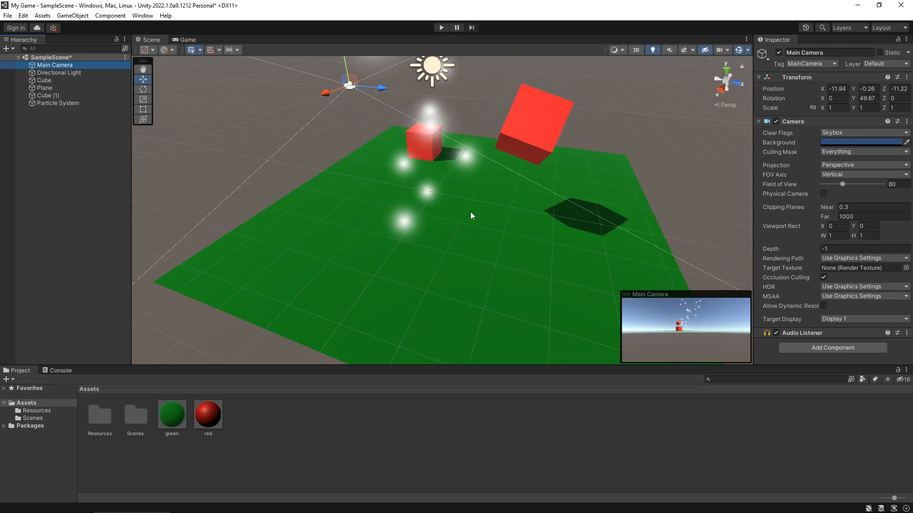
mouse_move(706, 322)
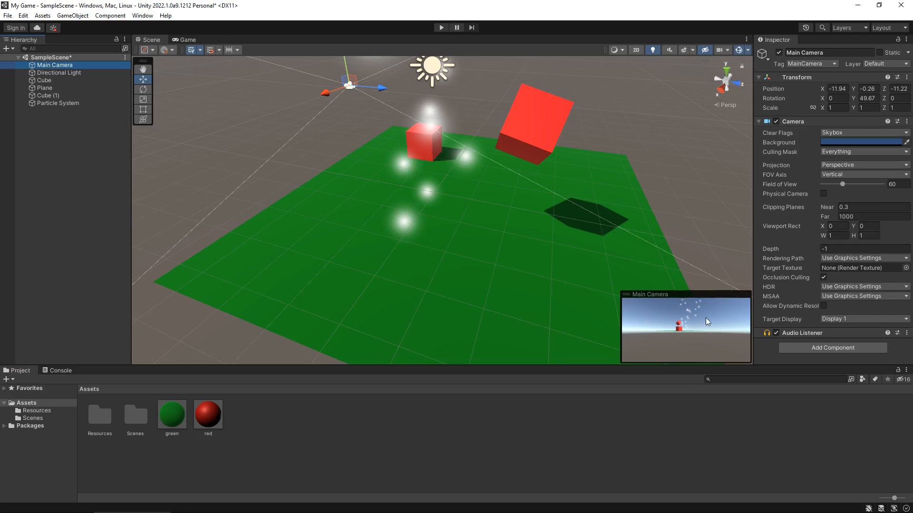
mouse_move(698, 337)
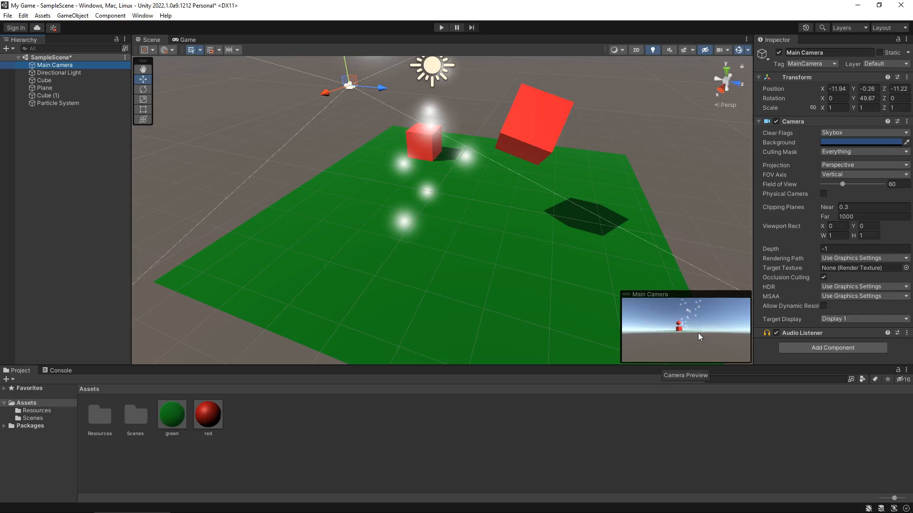
mouse_move(693, 336)
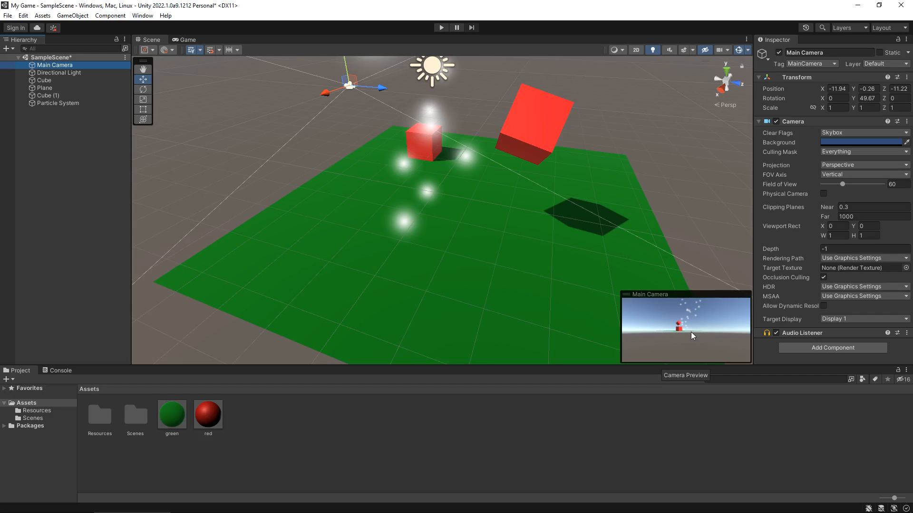
mouse_move(812, 108)
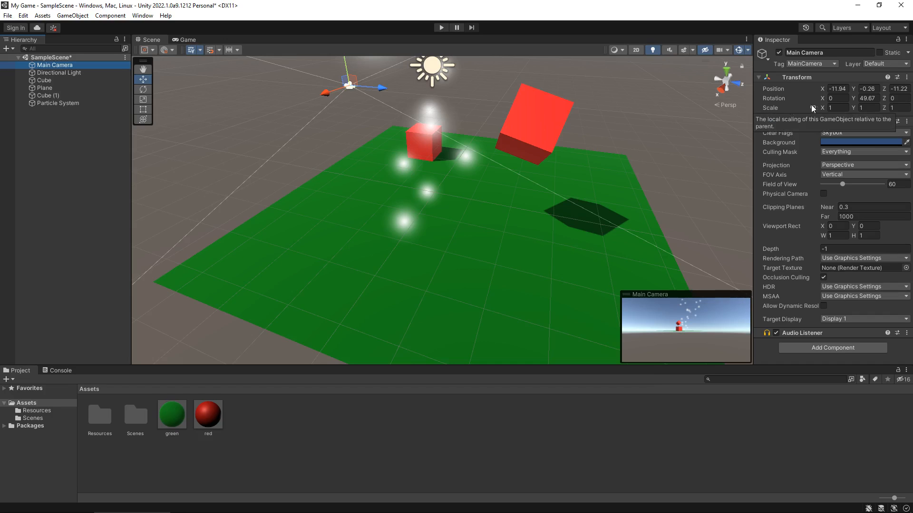
mouse_move(293, 159)
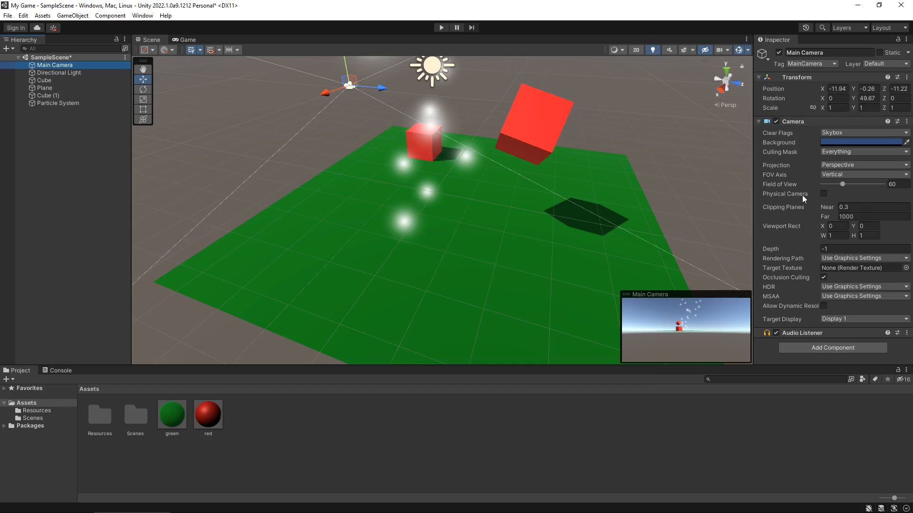
mouse_move(792, 222)
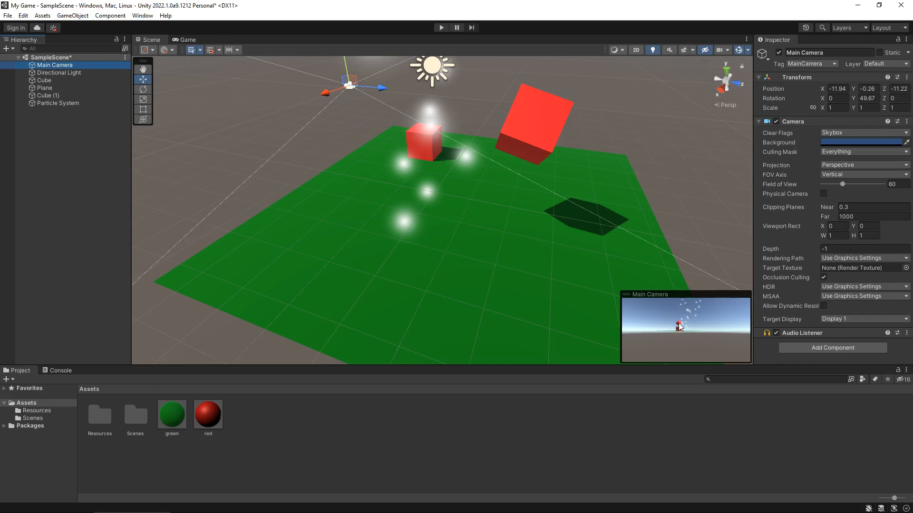
mouse_move(682, 326)
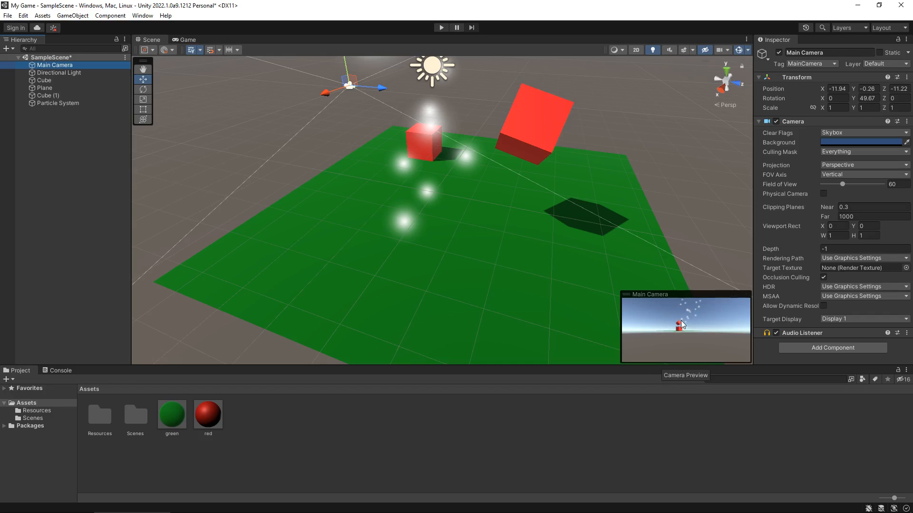
- Start Play mode and view the Game tab through the Main Camera
left_click(440, 27)
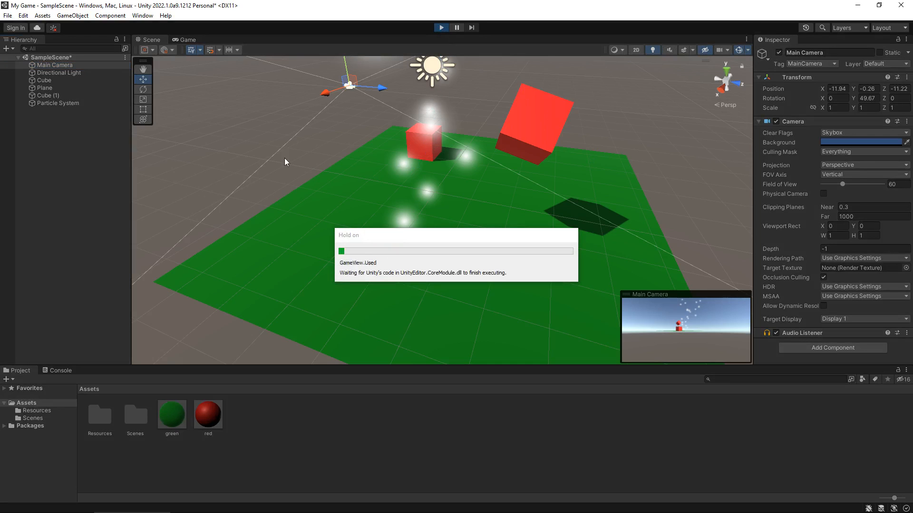
left_click(187, 39)
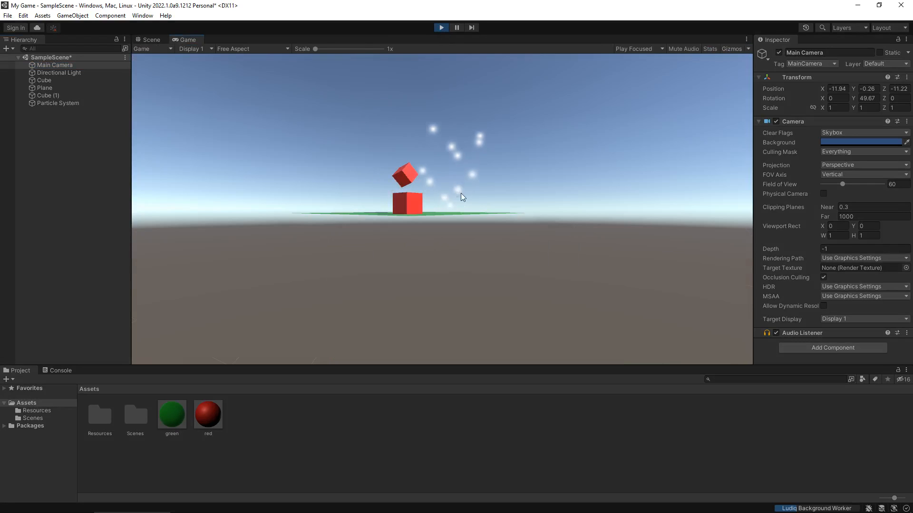
mouse_move(448, 172)
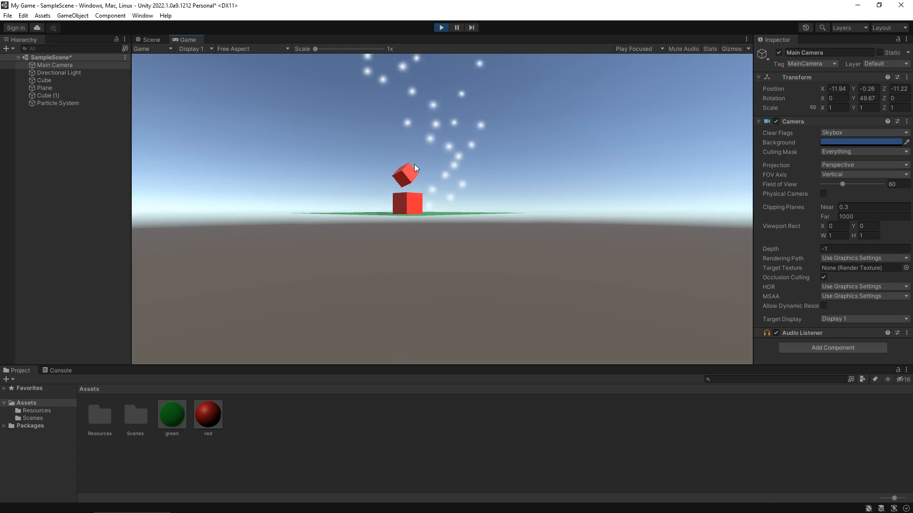
mouse_move(192, 100)
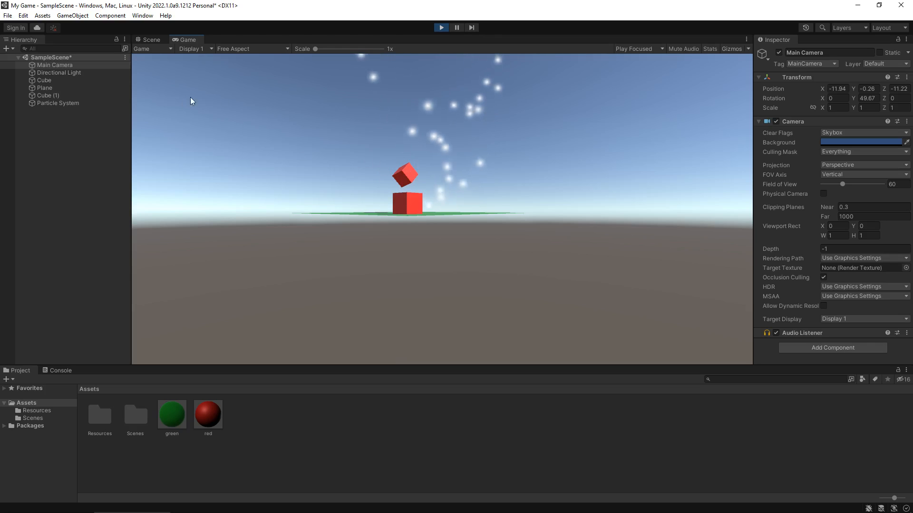
- Stop the game, switch the Main Camera off, and run the game again without it
left_click(150, 39)
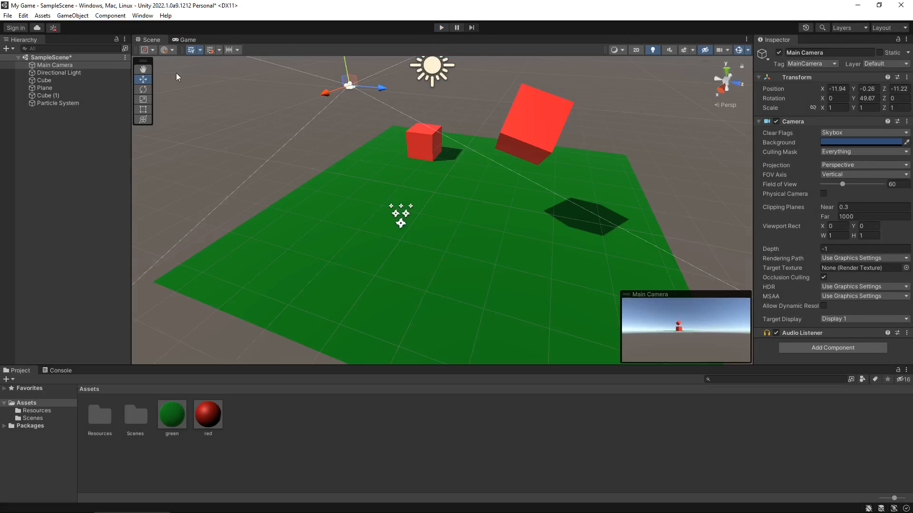
left_click(54, 65)
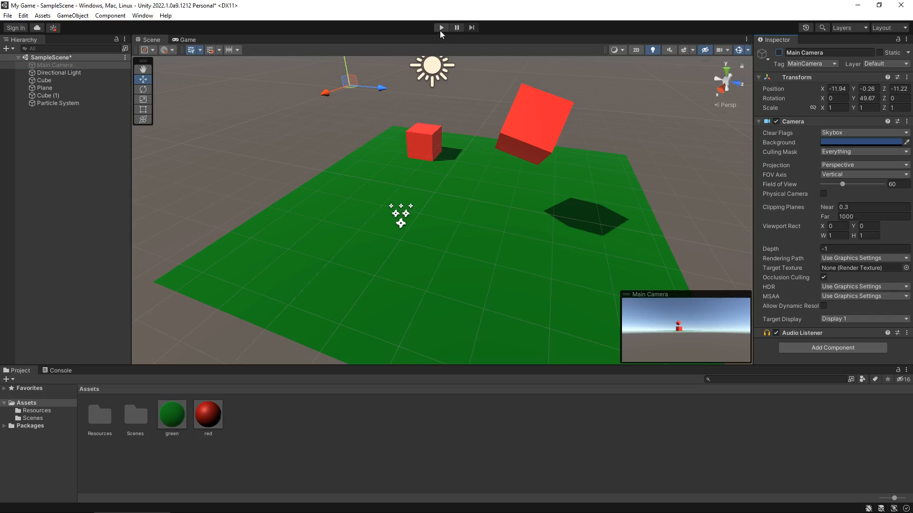
left_click(441, 28)
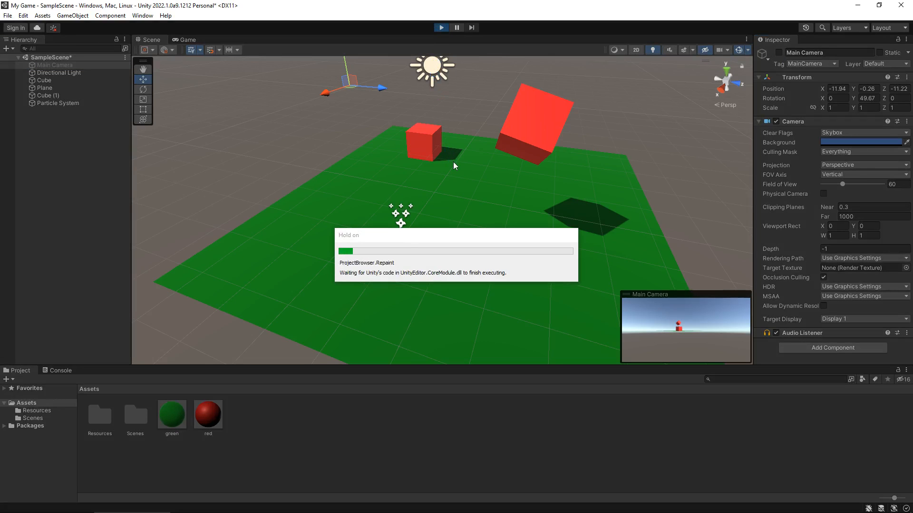
left_click(187, 39)
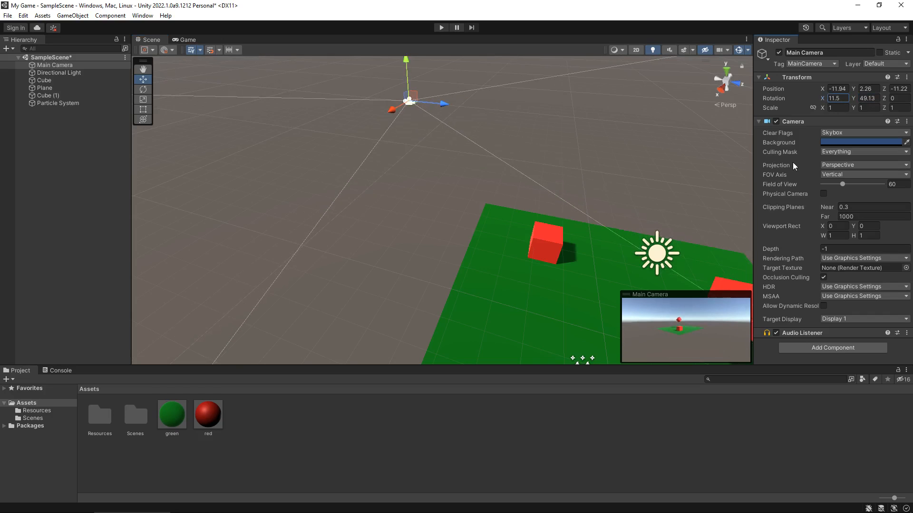
mouse_move(821, 138)
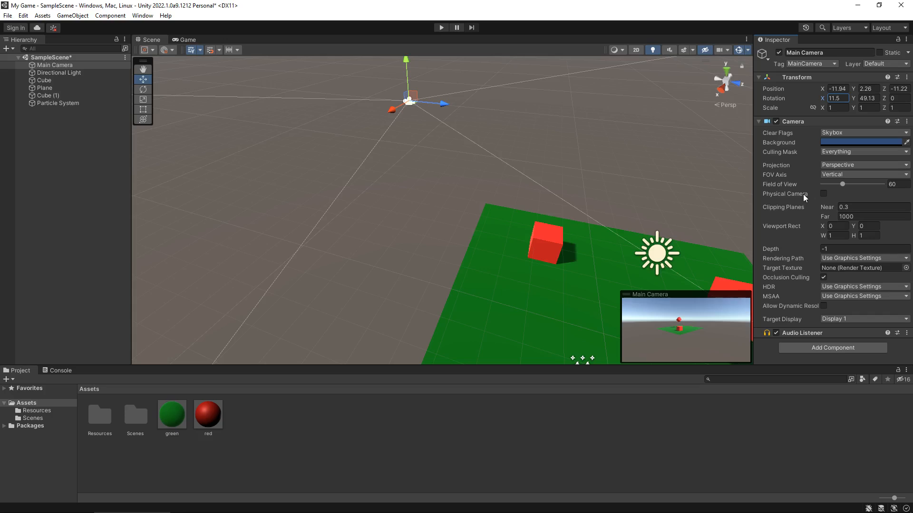
mouse_move(785, 194)
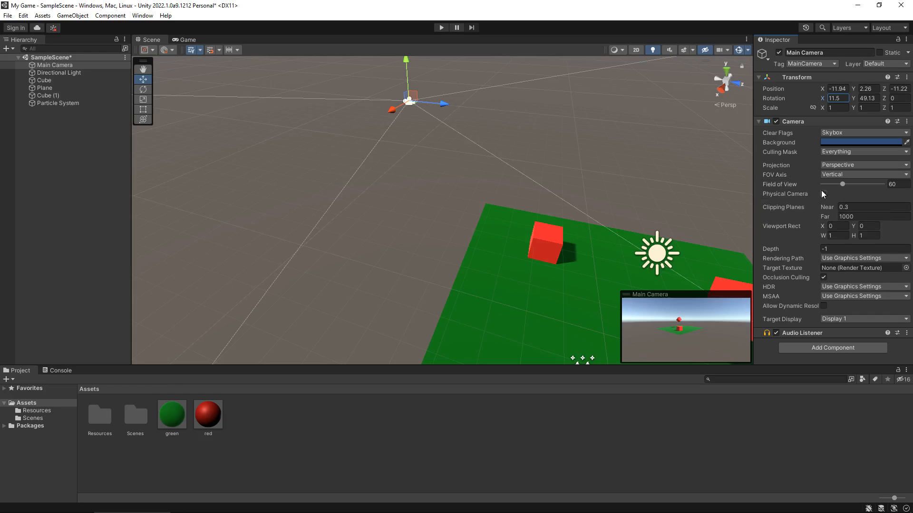
mouse_move(844, 185)
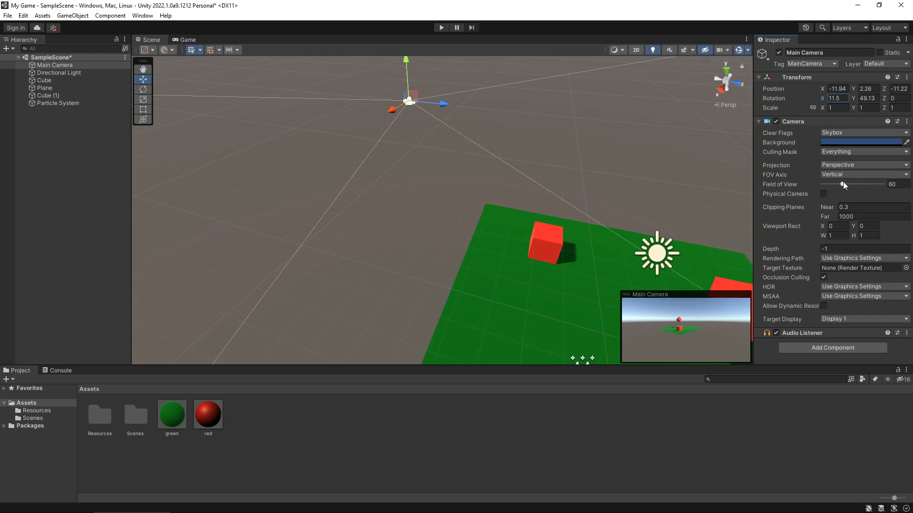
mouse_move(840, 185)
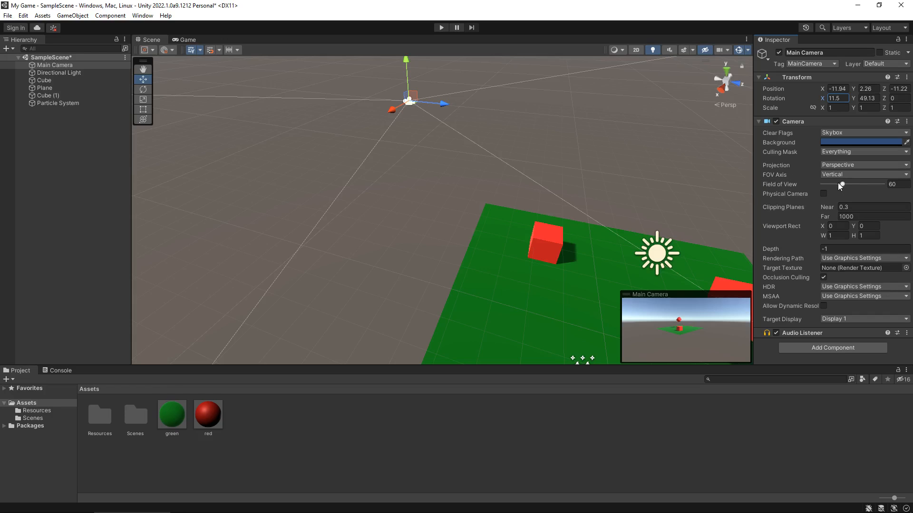
mouse_move(821, 161)
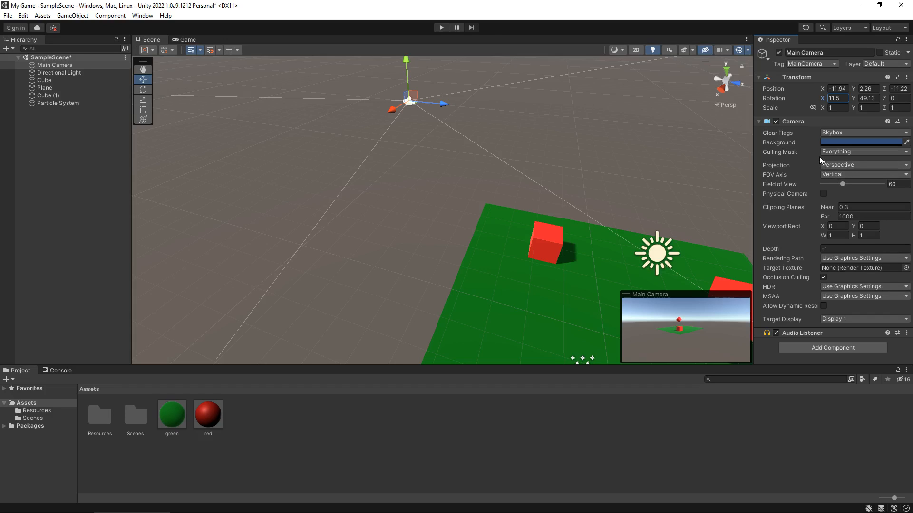
mouse_move(672, 342)
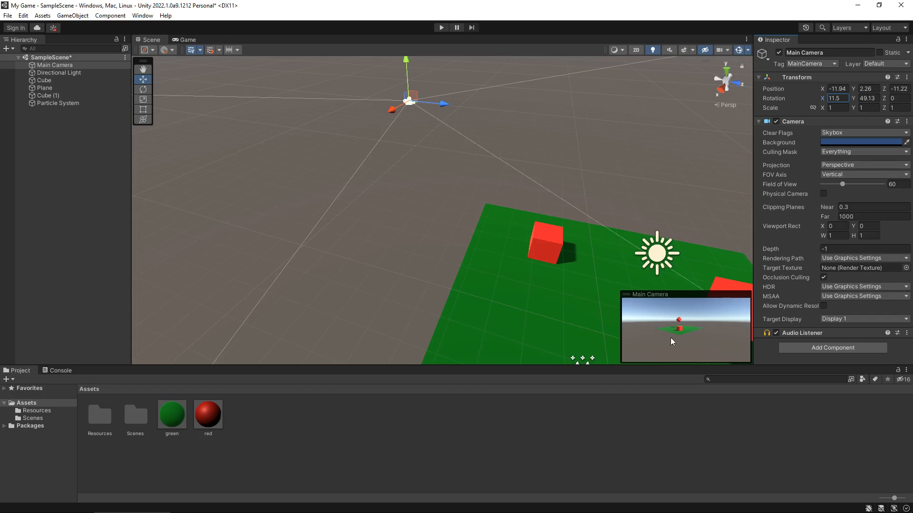
mouse_move(209, 47)
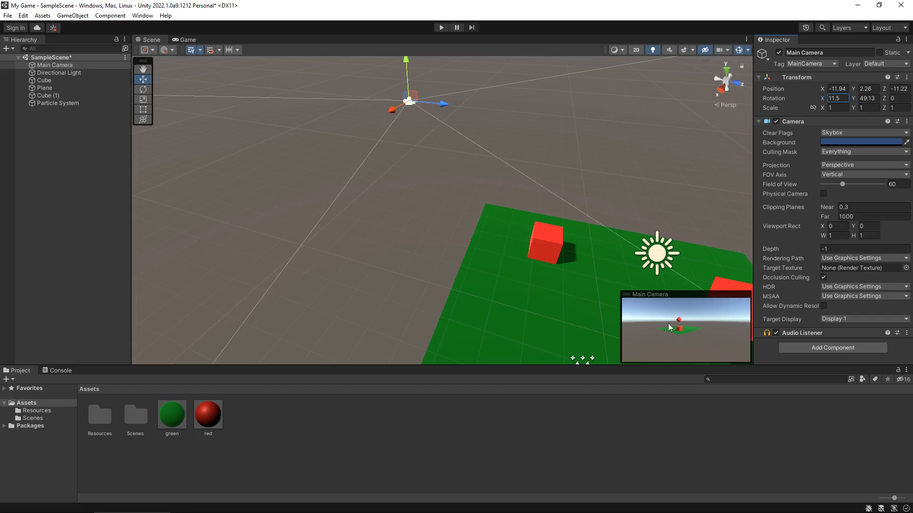
mouse_move(851, 195)
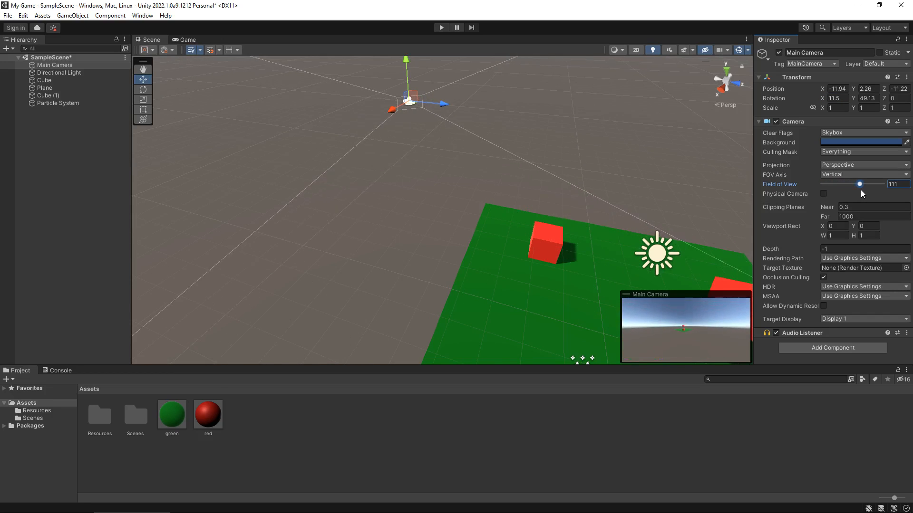
- Run the game and check the Game tab with field of view 20
left_click(441, 27)
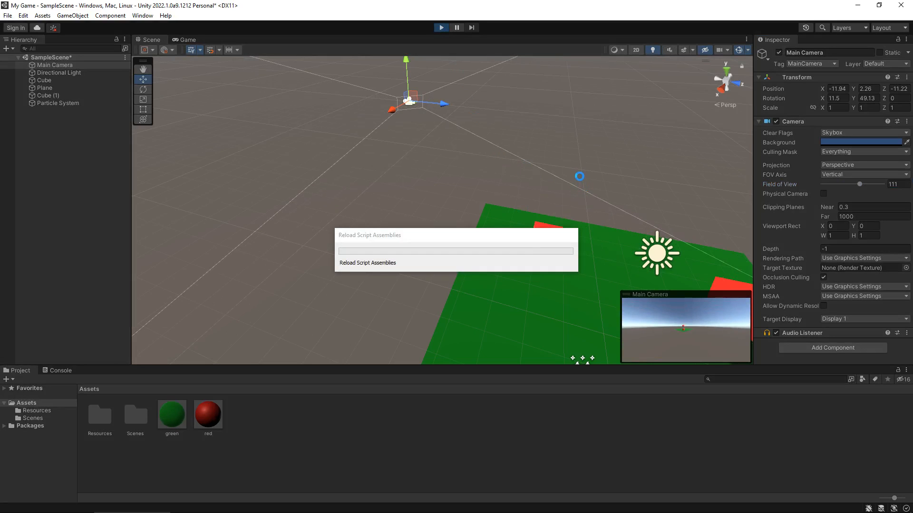
left_click(187, 39)
type("20")
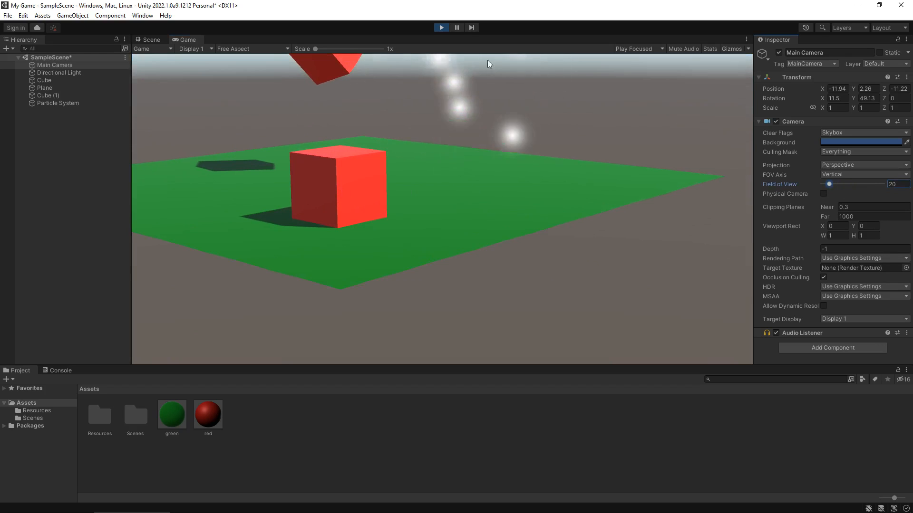
- Return to the Scene view with field of view 111 and list the Projection choices
left_click(148, 39)
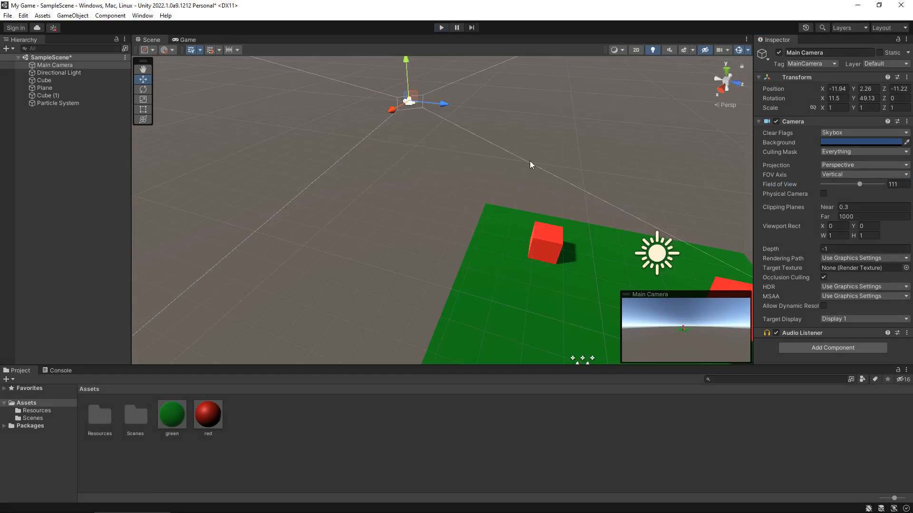
mouse_move(537, 154)
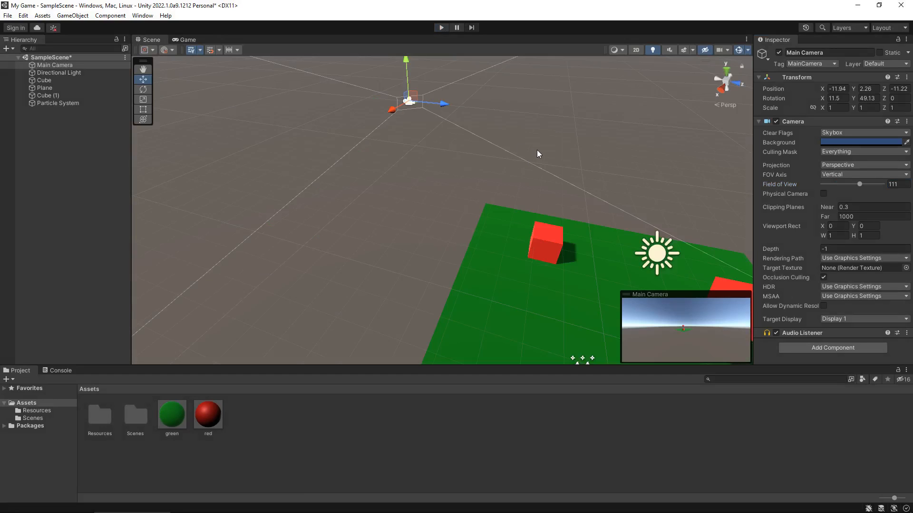
mouse_move(388, 172)
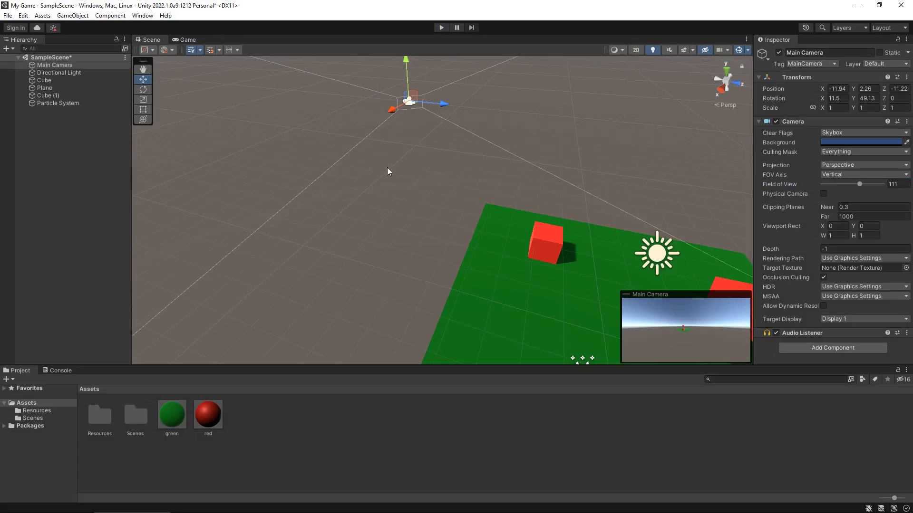
mouse_move(439, 173)
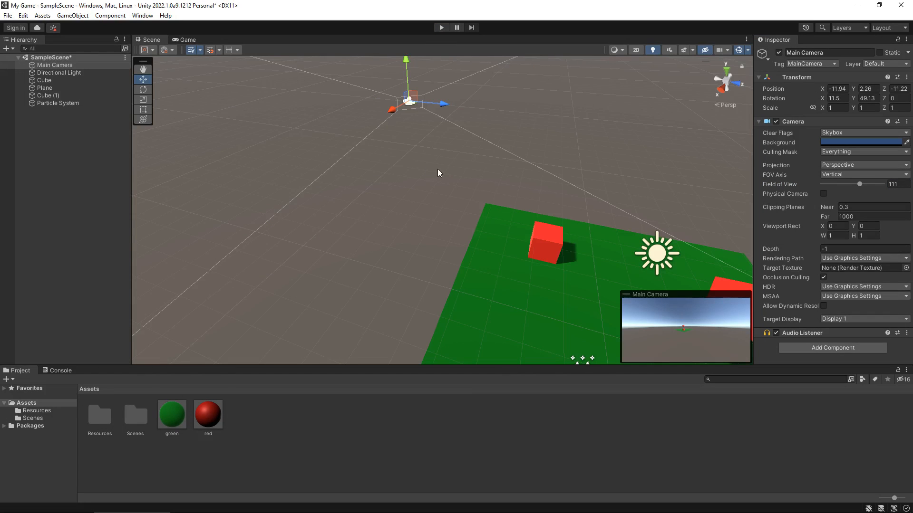
mouse_move(489, 163)
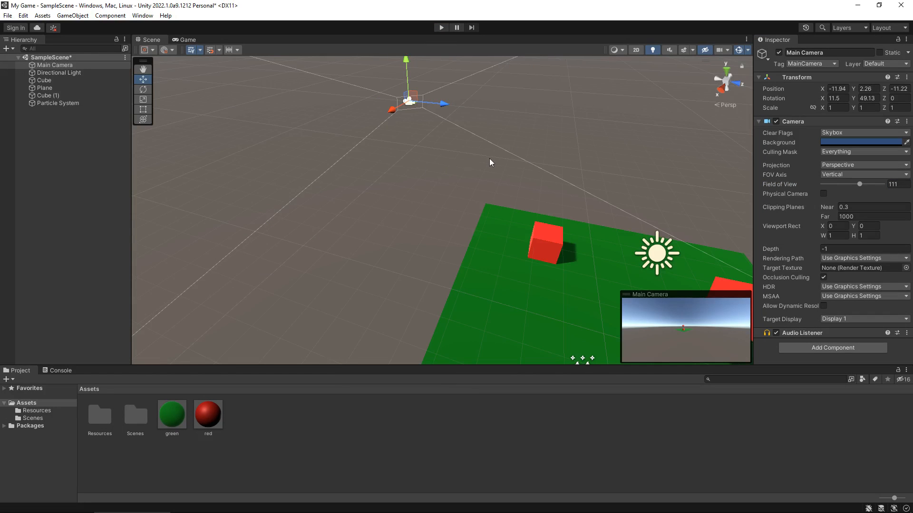
mouse_move(498, 158)
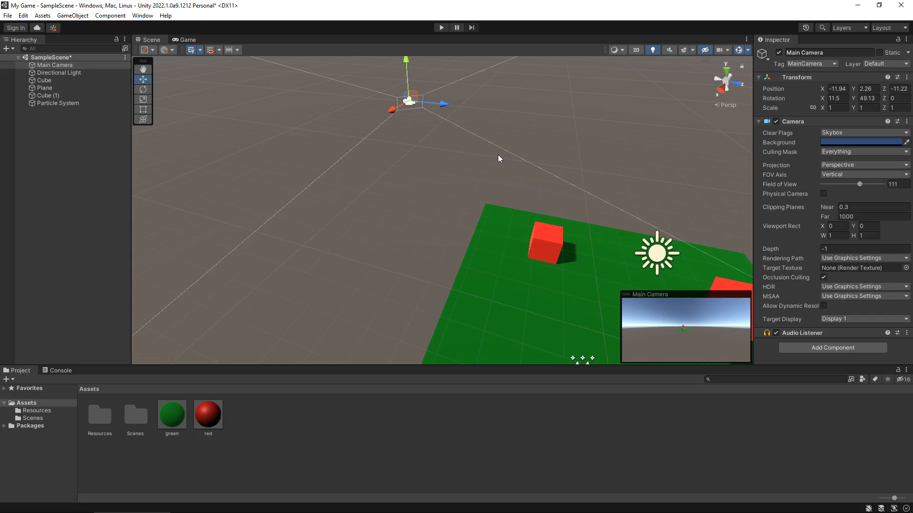
mouse_move(840, 169)
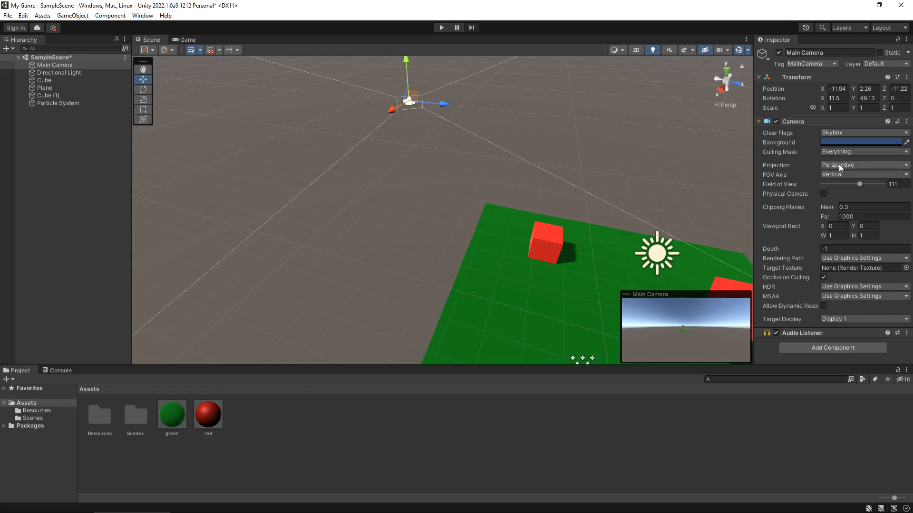
mouse_move(855, 169)
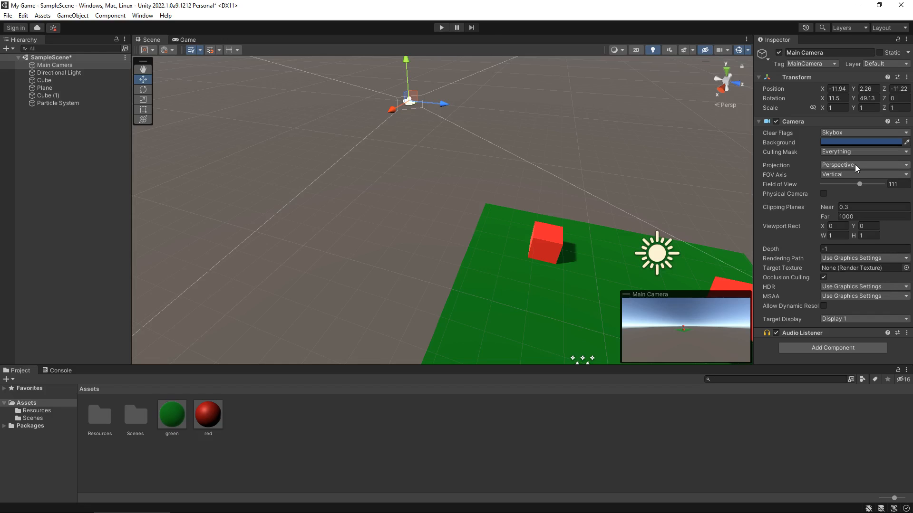
left_click(864, 165)
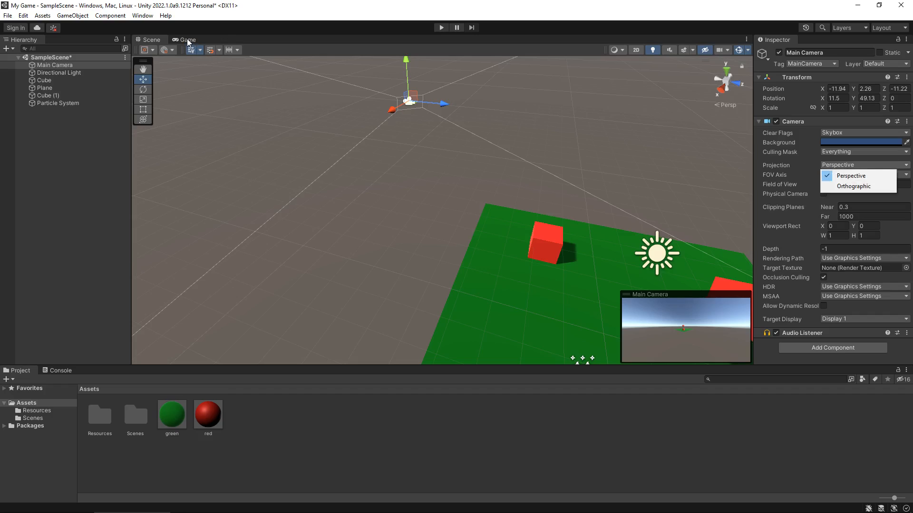
- Show the Game view's wide 111-degree shot of the plane and cubes
left_click(186, 40)
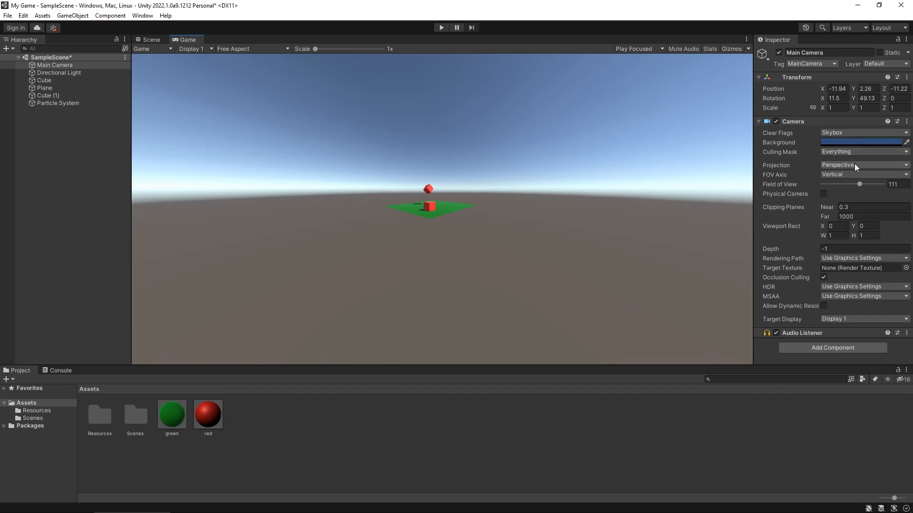
mouse_move(856, 165)
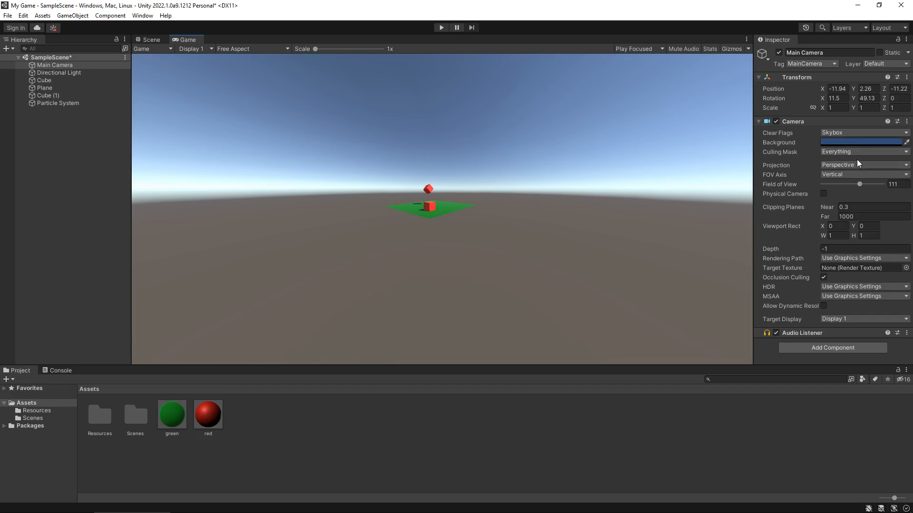
mouse_move(859, 164)
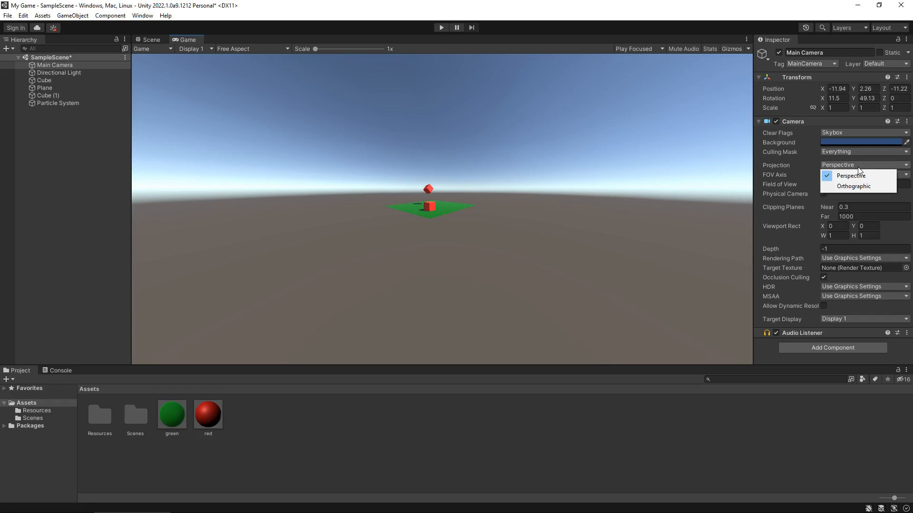
- Make the Main Camera's projection Orthographic
left_click(854, 186)
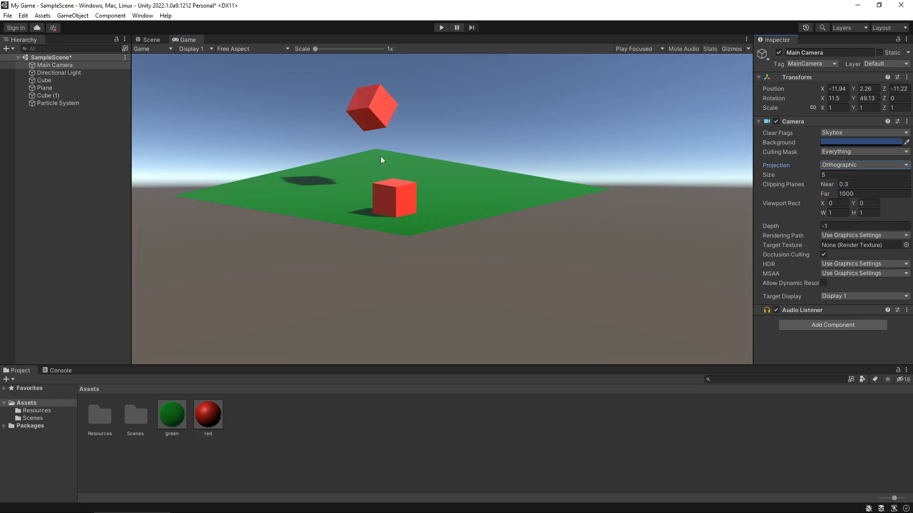
mouse_move(426, 156)
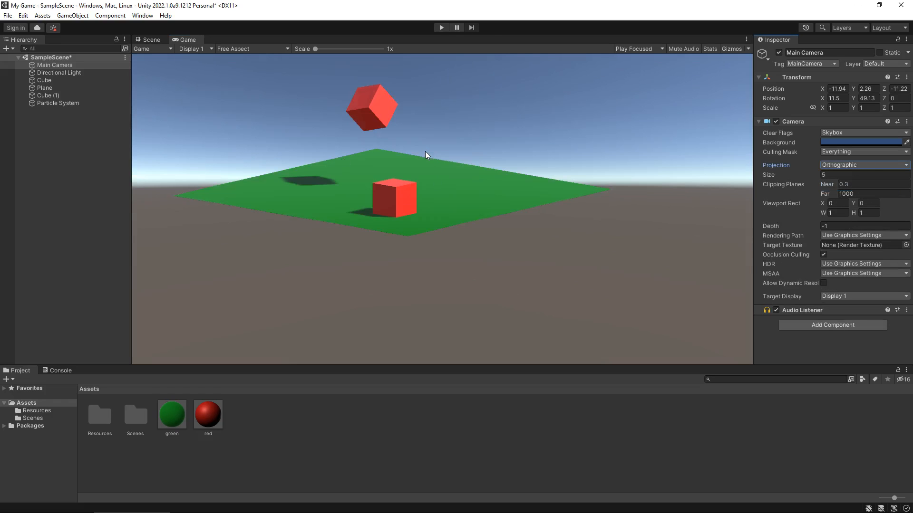
mouse_move(821, 100)
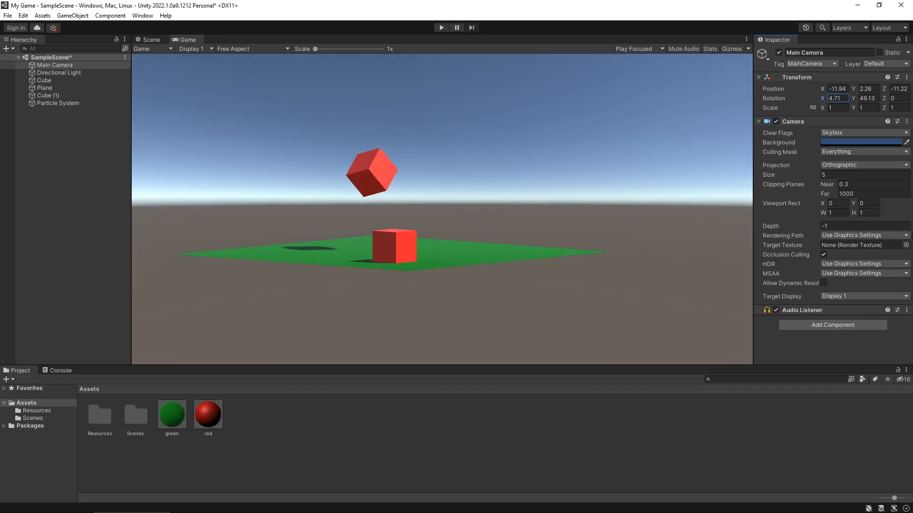
mouse_move(787, 179)
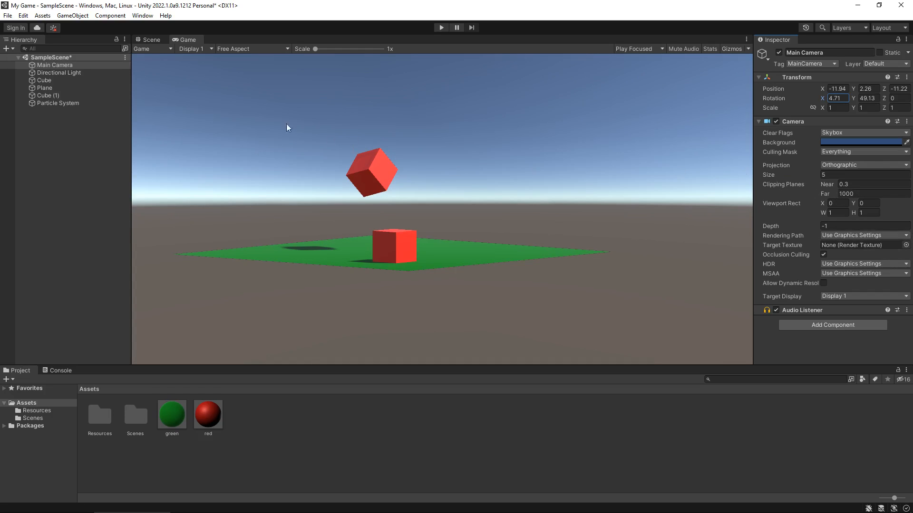
mouse_move(586, 168)
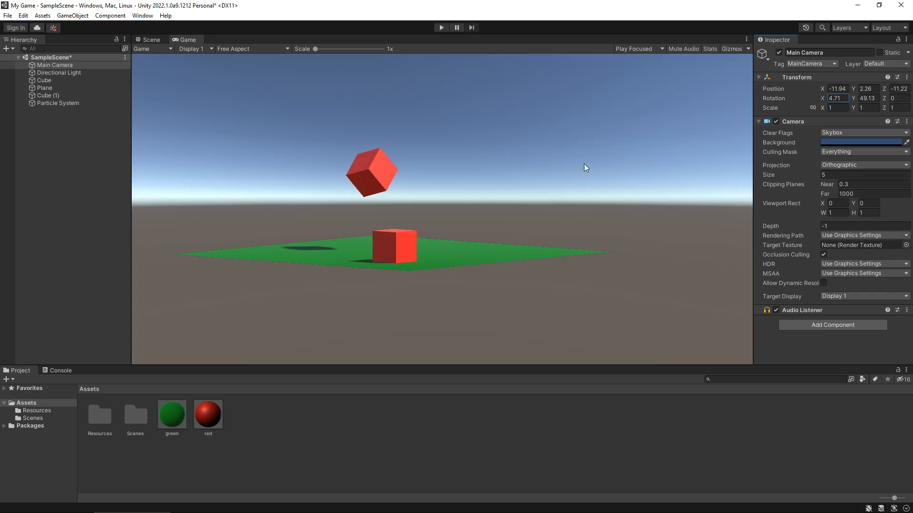
mouse_move(595, 164)
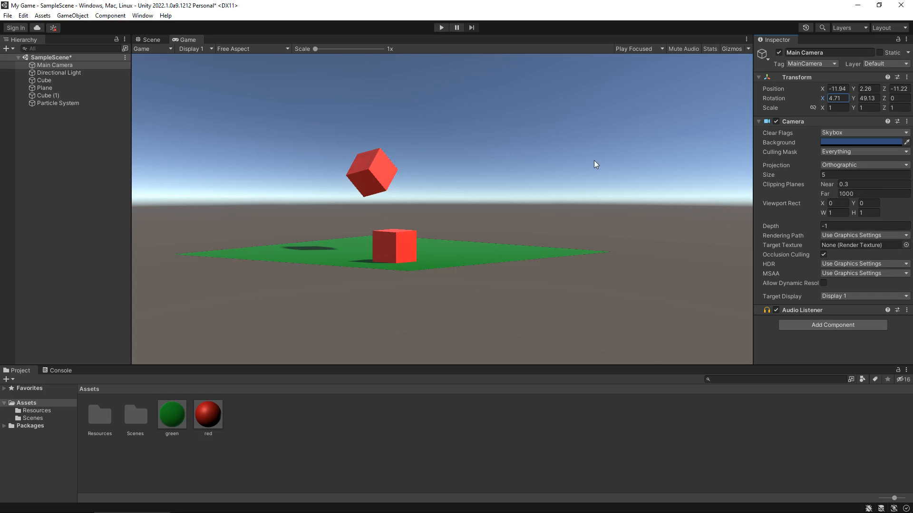
mouse_move(580, 163)
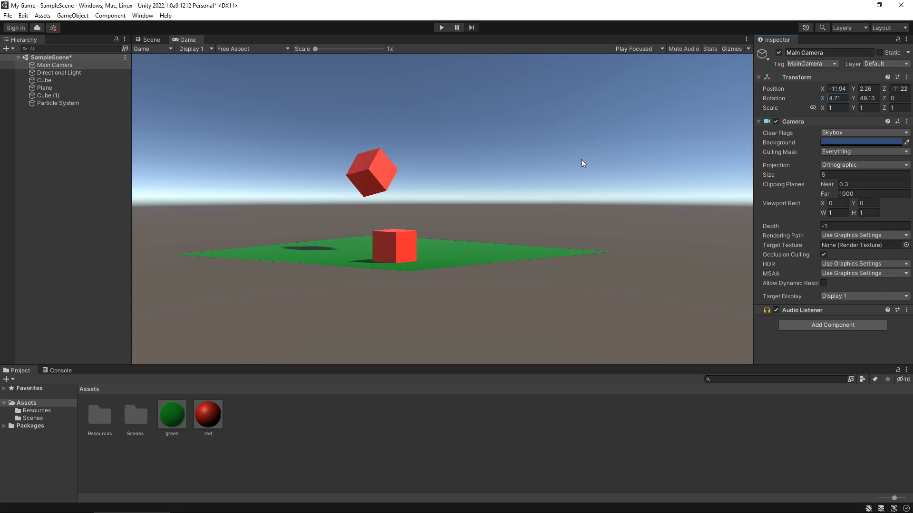
mouse_move(580, 161)
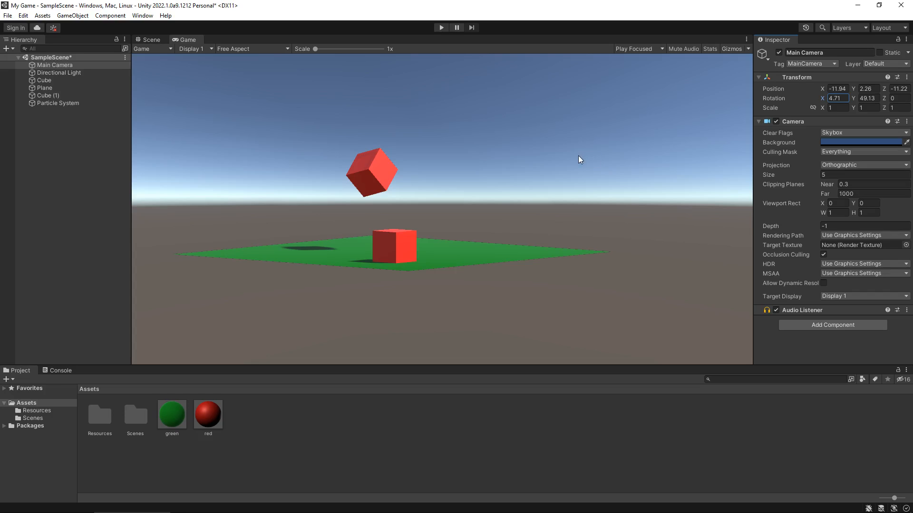
mouse_move(530, 185)
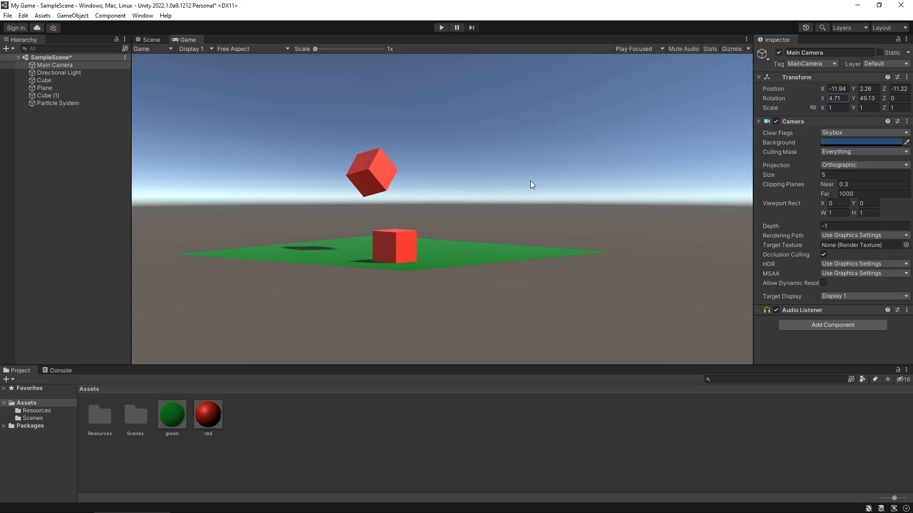
mouse_move(534, 178)
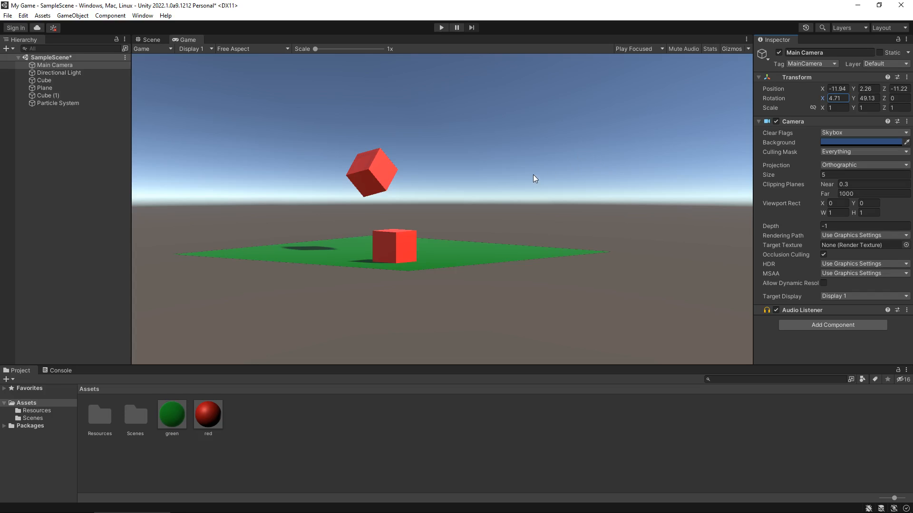
mouse_move(530, 165)
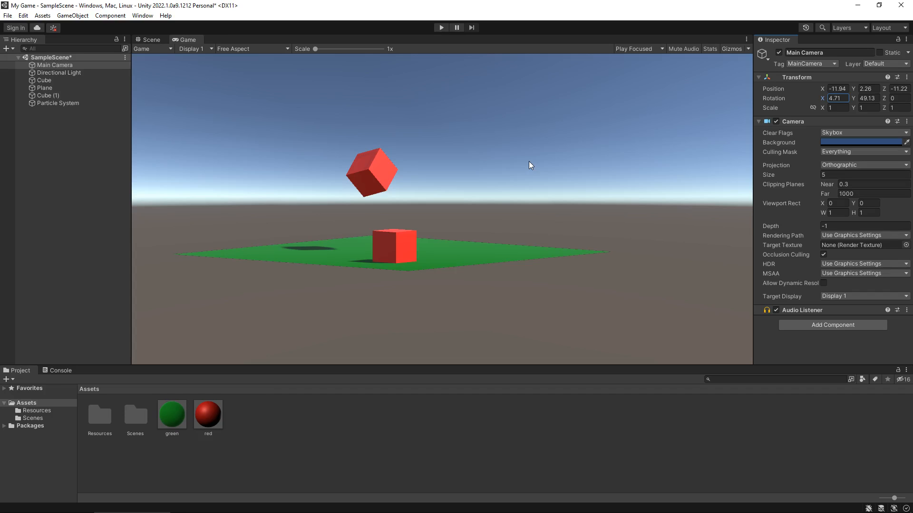
mouse_move(810, 163)
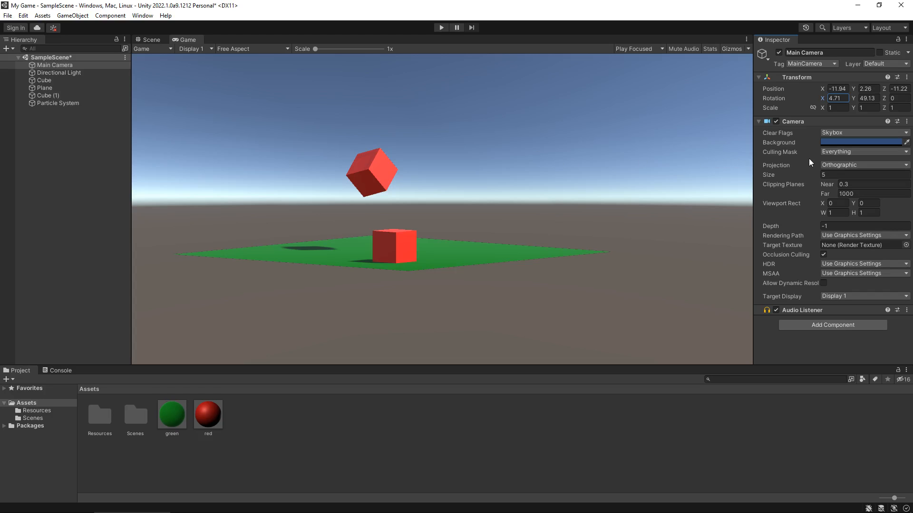
- Reopen the Projection choices to switch the Main Camera back to Perspective
left_click(864, 165)
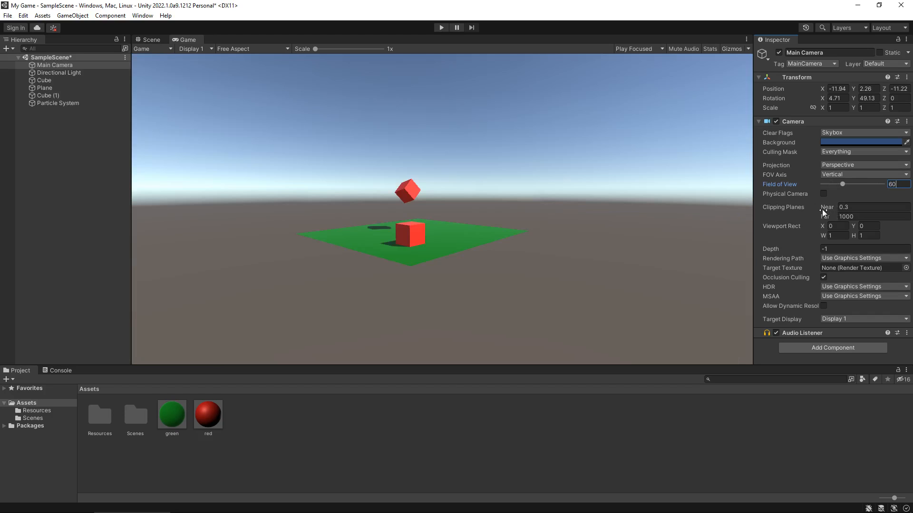
mouse_move(827, 208)
type("0")
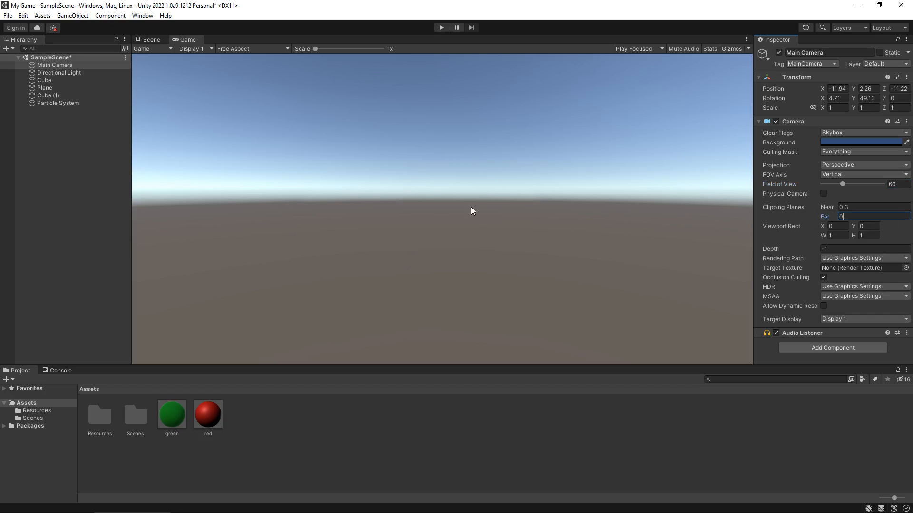
mouse_move(536, 211)
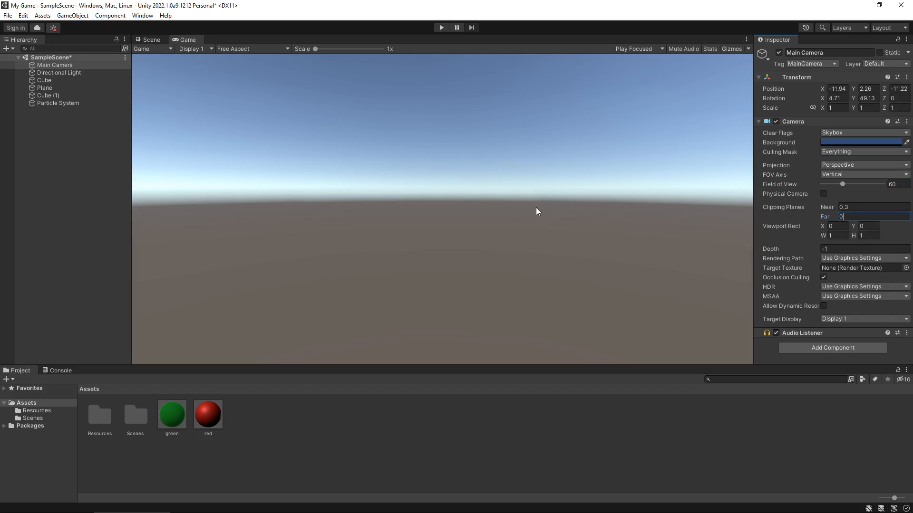
- Raise the far clipping plane through 2, 9.9 and 13.4 until the cube and plane render
type("2")
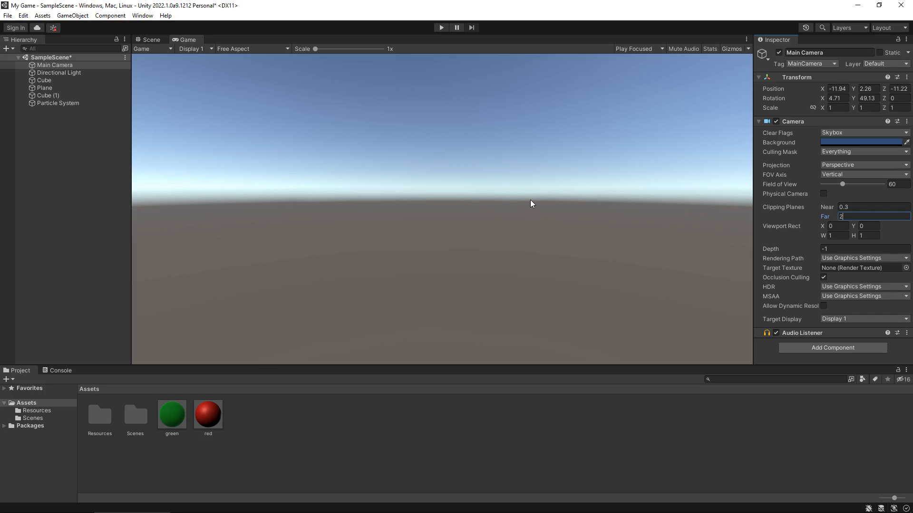
mouse_move(787, 228)
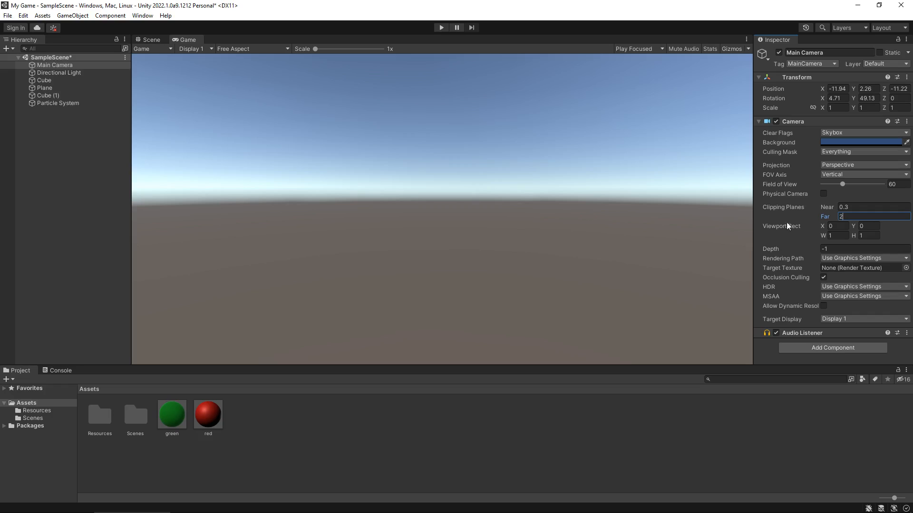
mouse_move(825, 217)
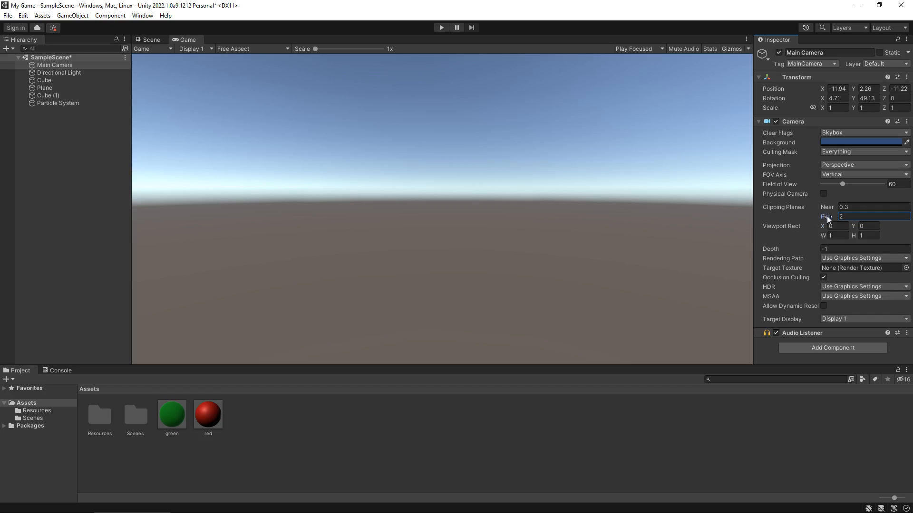
type("9.9")
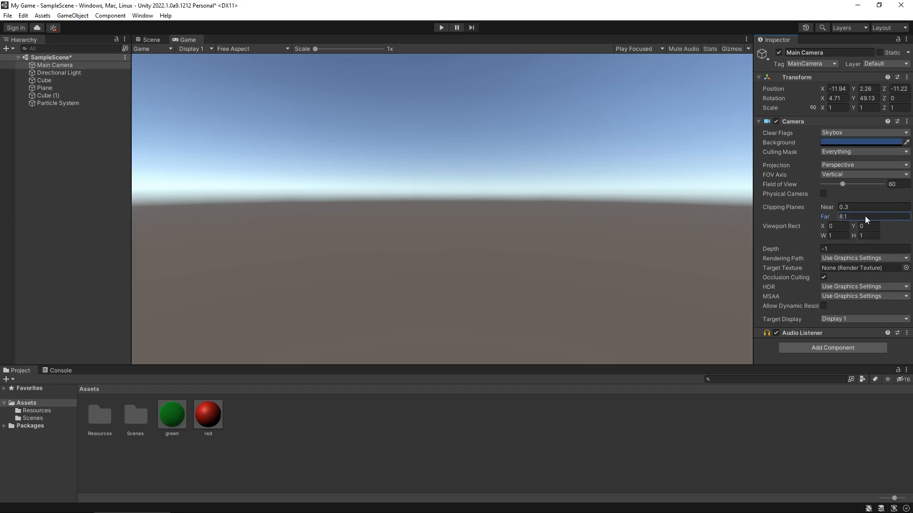
type("13.4")
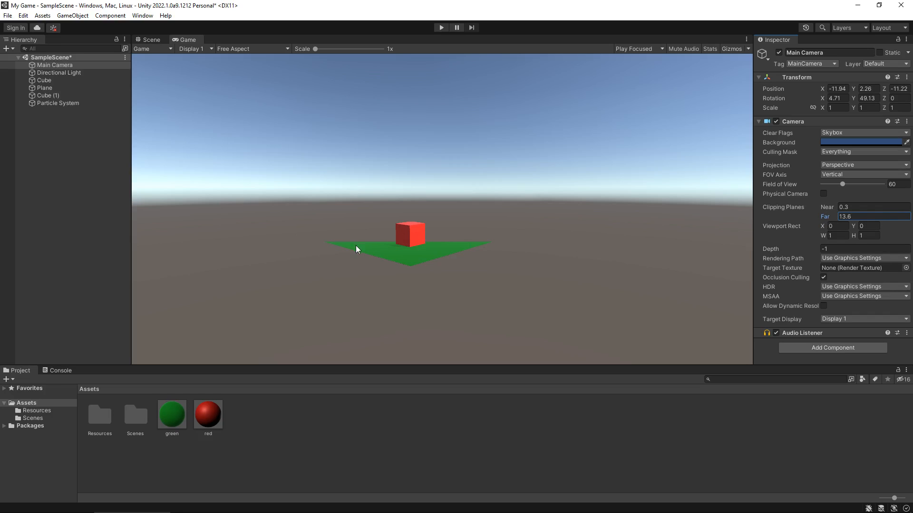
mouse_move(404, 237)
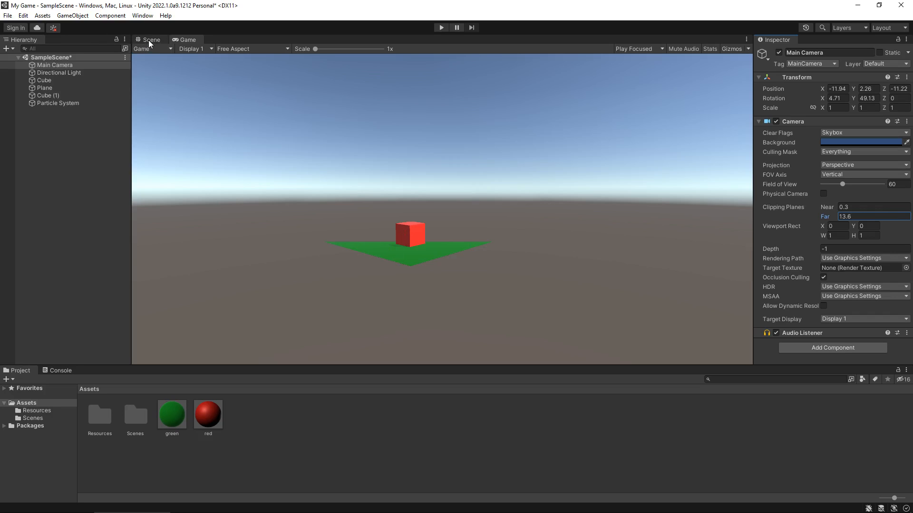
- Move the Main Camera closer in the Scene view, then return to the Game view
left_click(151, 39)
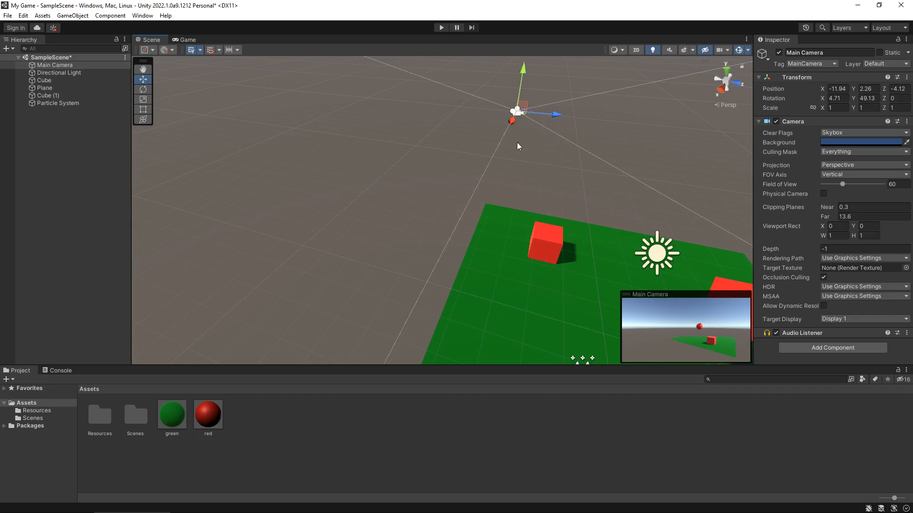
mouse_move(530, 163)
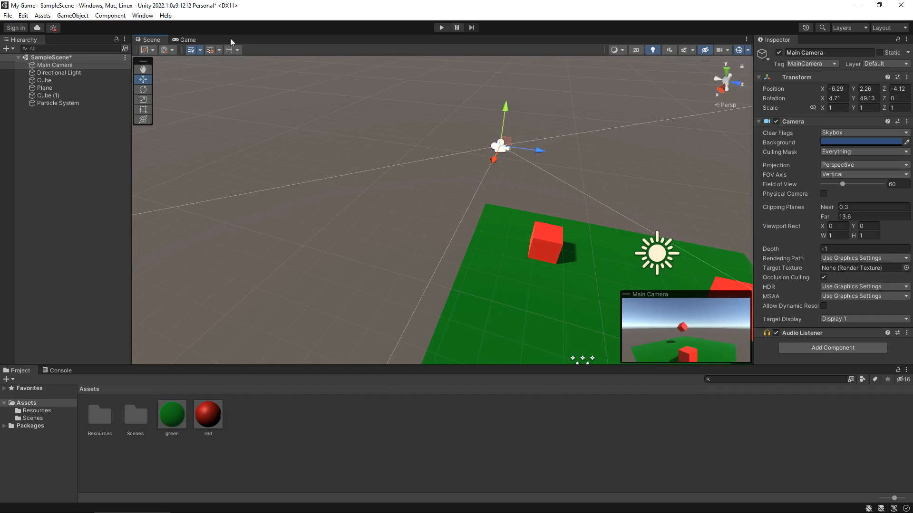
left_click(188, 40)
type("6")
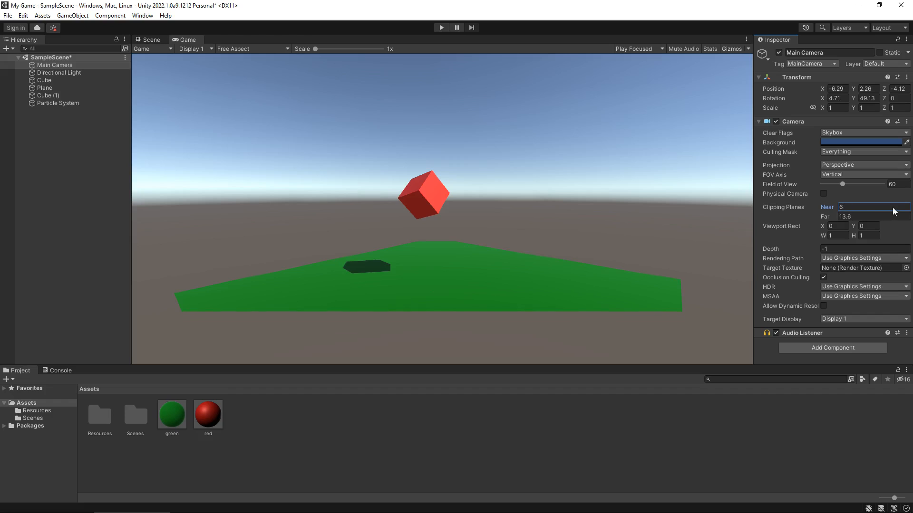
- Set near clip 5.92 and pull Main Camera back to X -10.46, Z -5.94 so both cubes render
type("5.92")
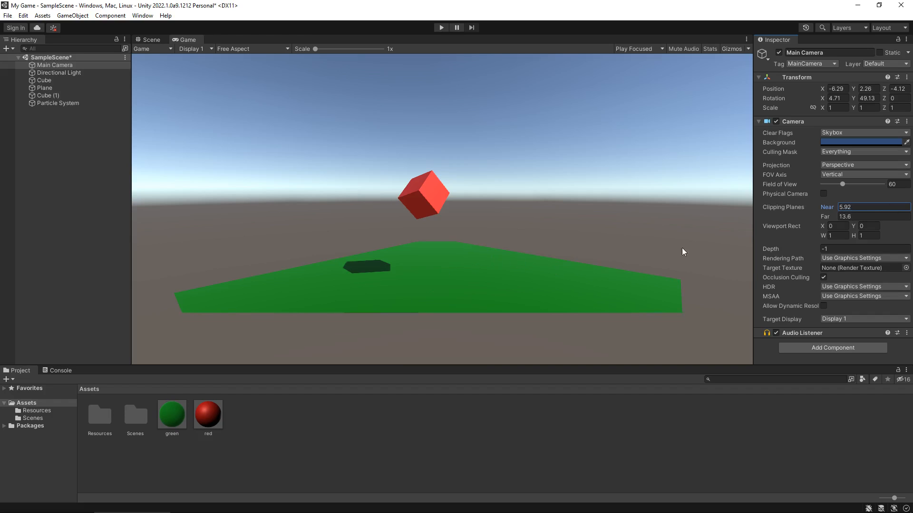
mouse_move(403, 231)
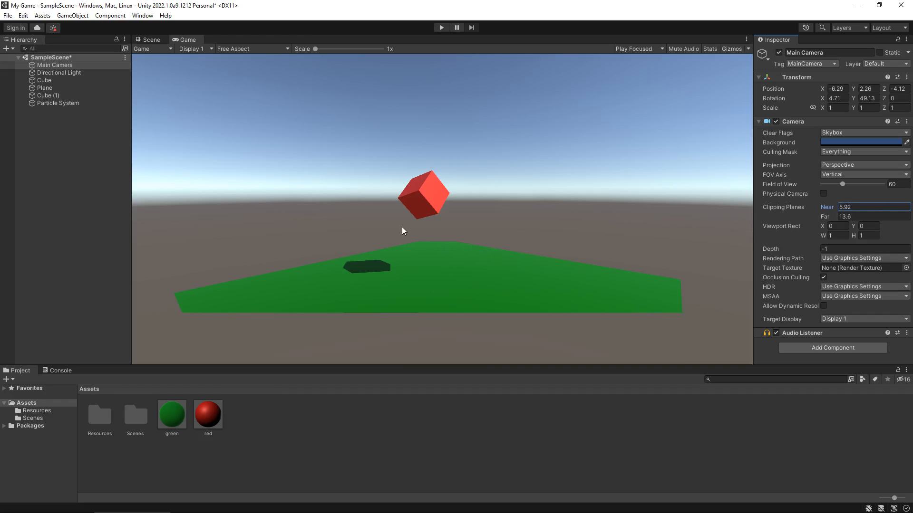
left_click(147, 39)
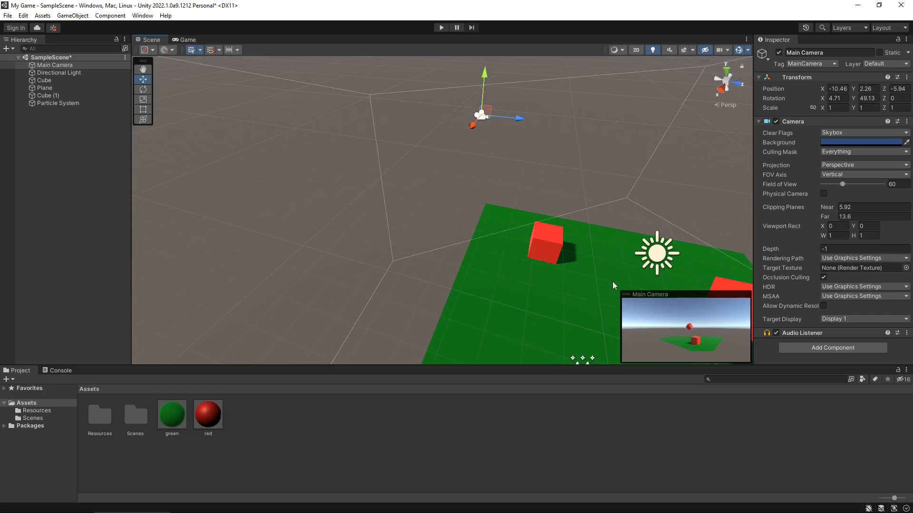
left_click(186, 39)
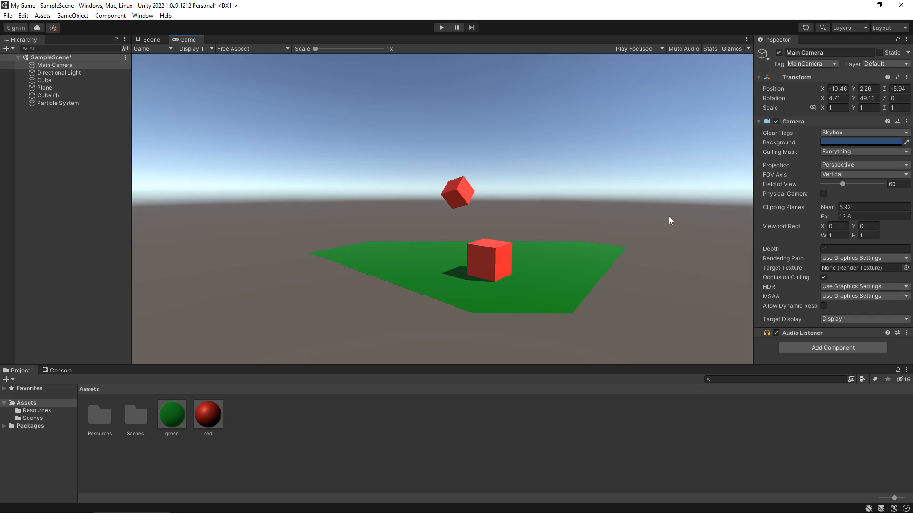
mouse_move(643, 200)
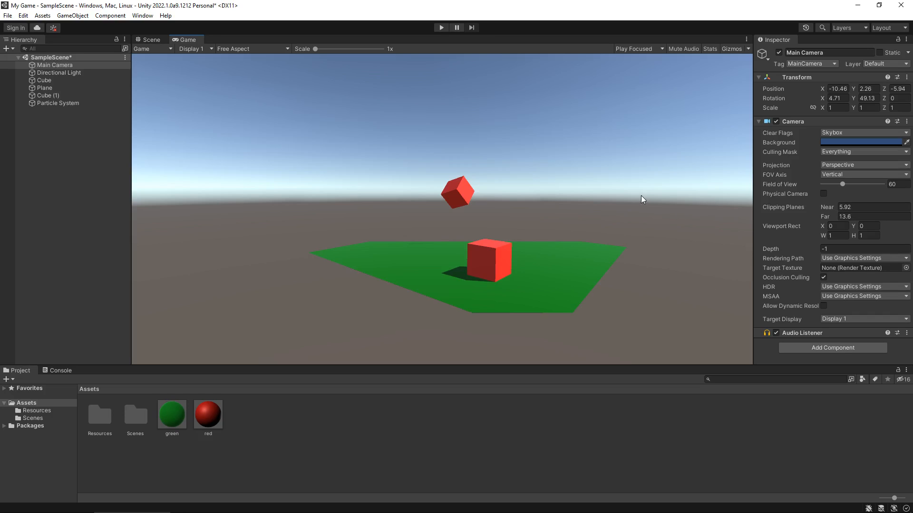
mouse_move(557, 188)
type("3")
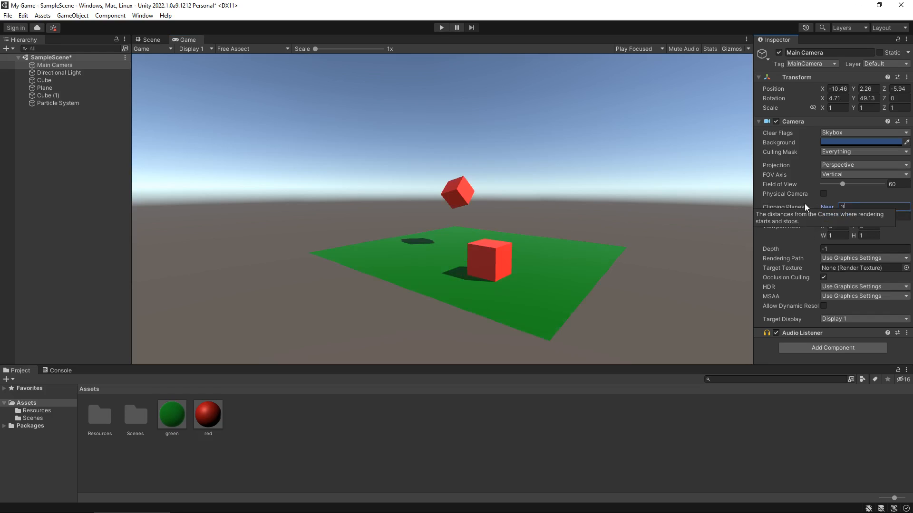
mouse_move(557, 189)
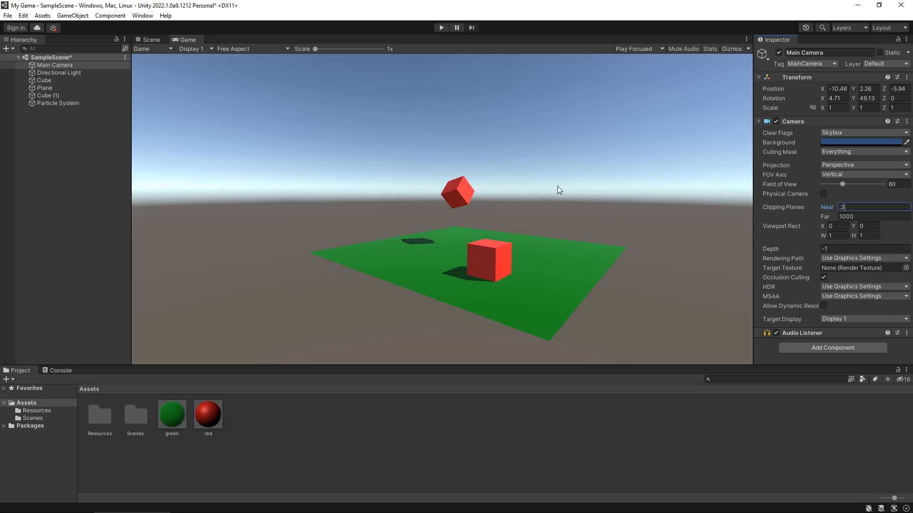
mouse_move(830, 222)
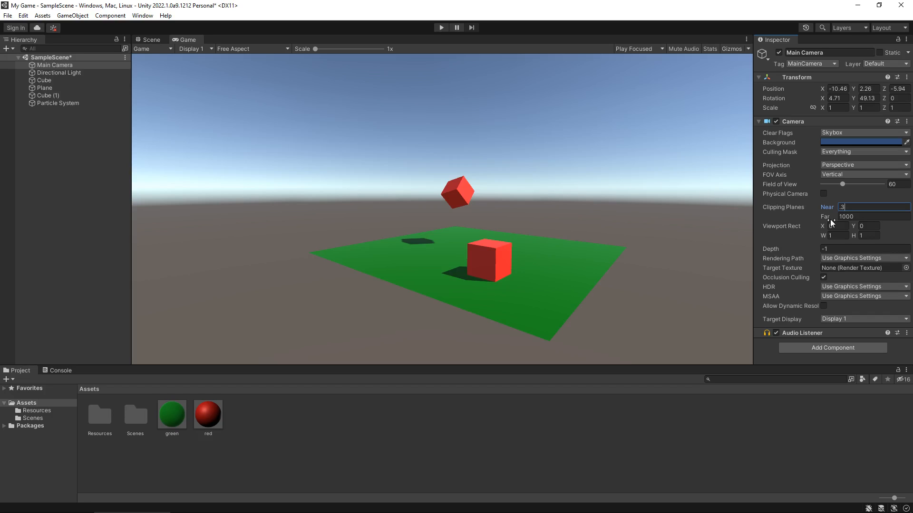
mouse_move(821, 215)
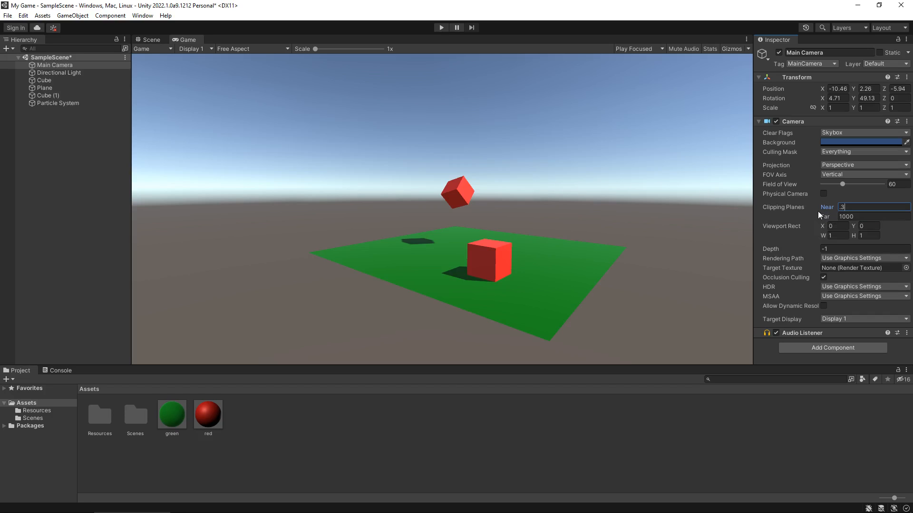
mouse_move(773, 231)
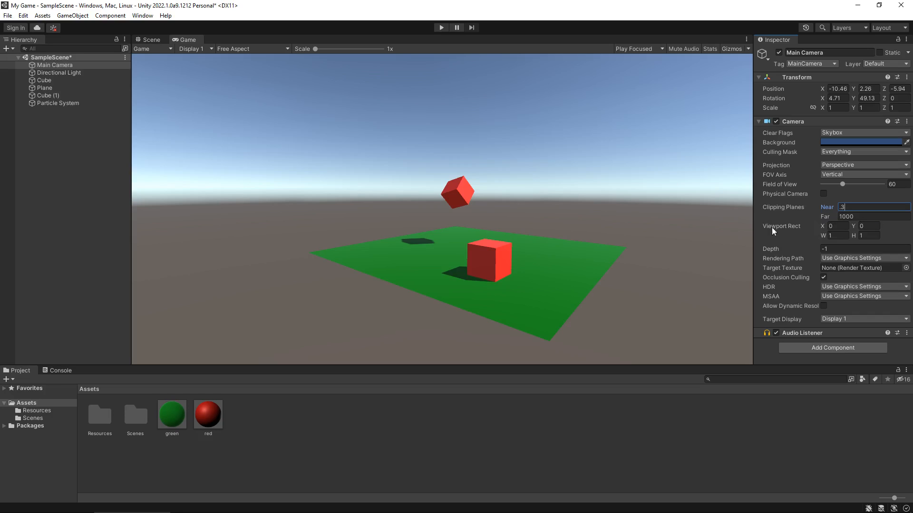
mouse_move(847, 261)
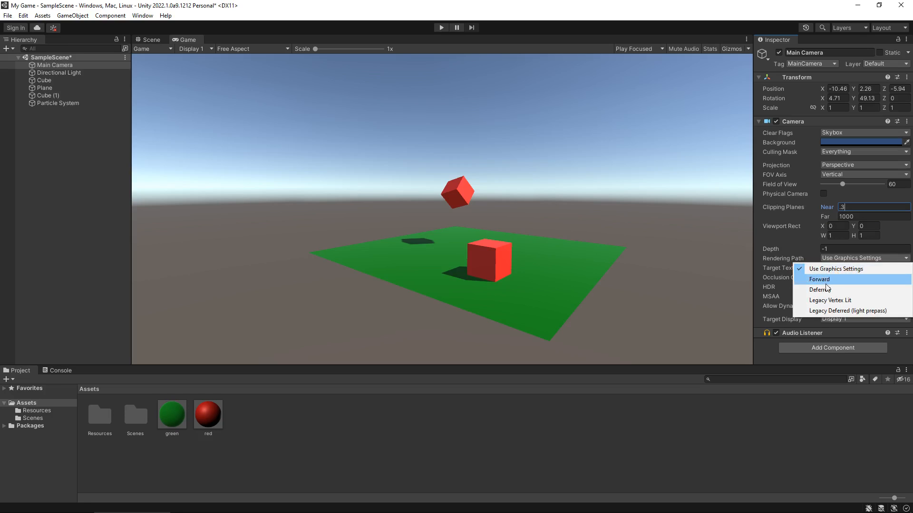
left_click(820, 289)
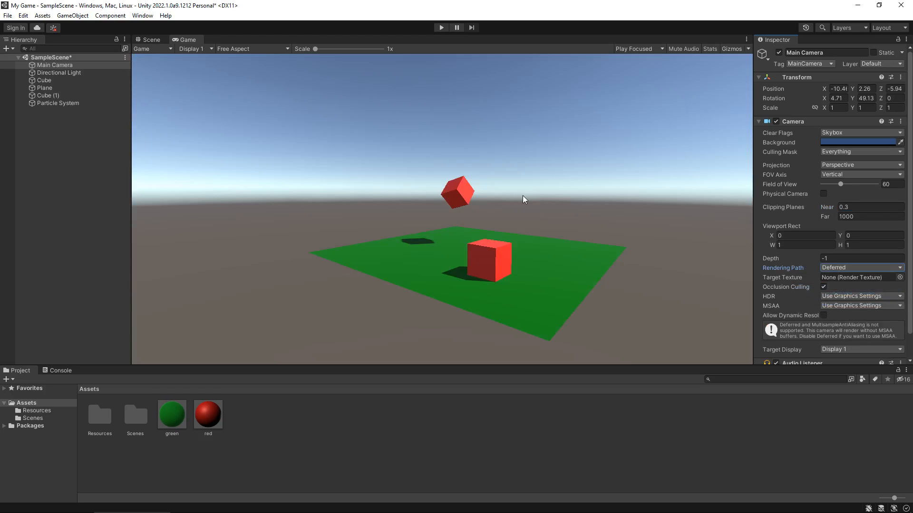
mouse_move(609, 197)
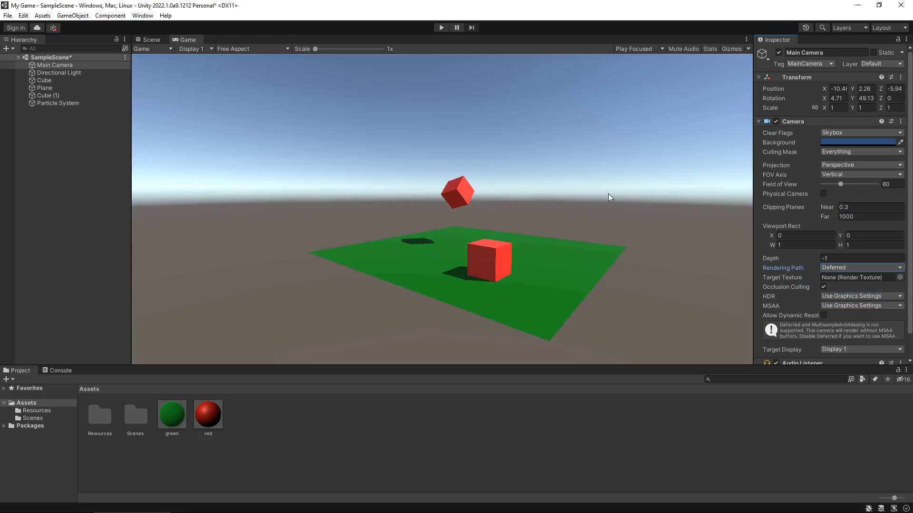
mouse_move(849, 309)
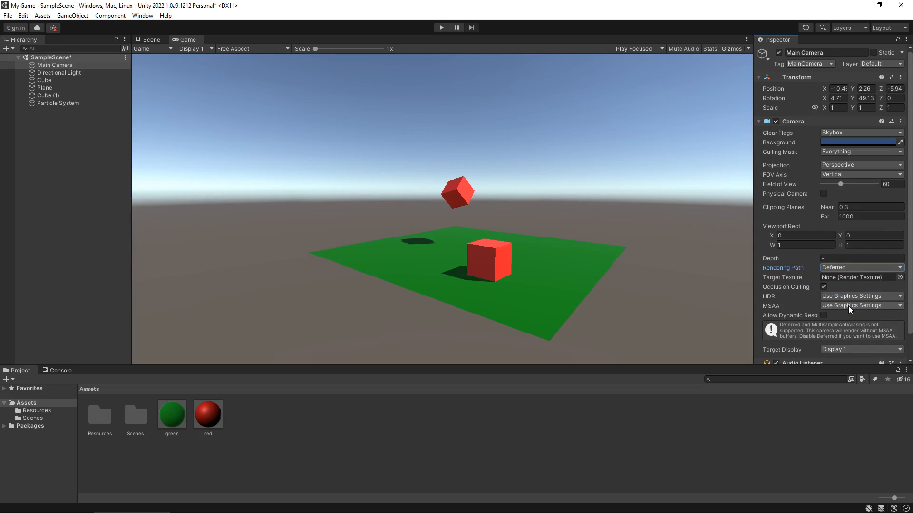
mouse_move(848, 310)
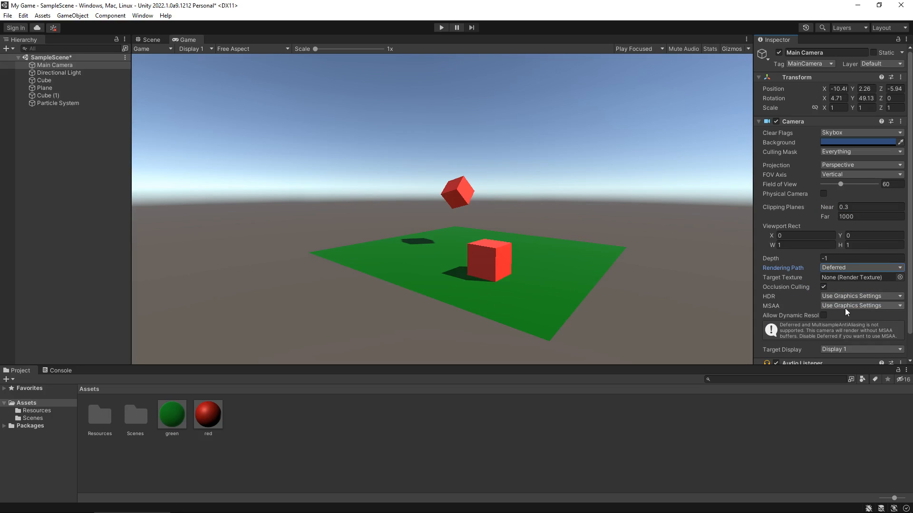
mouse_move(845, 312)
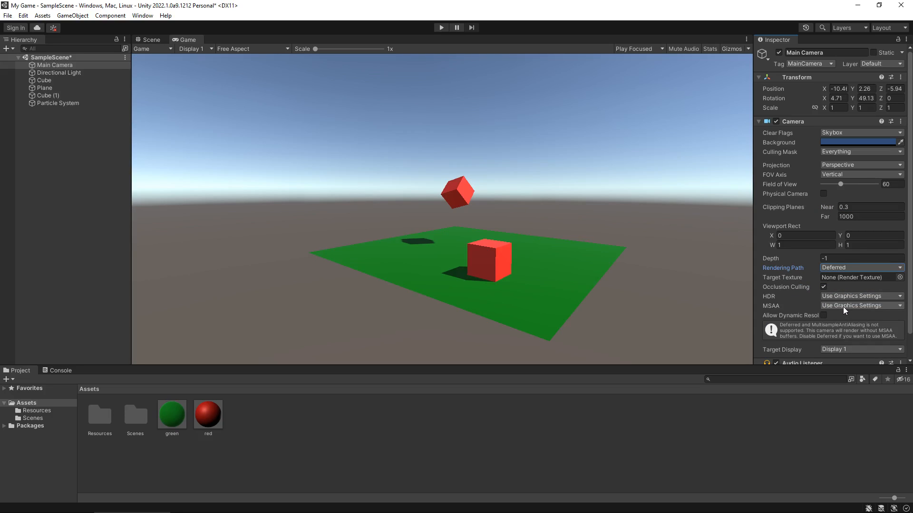
mouse_move(843, 310)
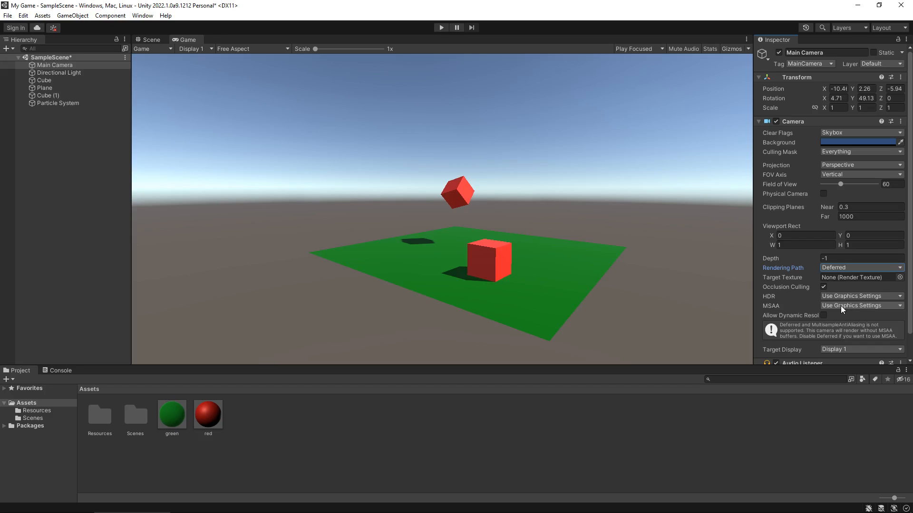
mouse_move(837, 308)
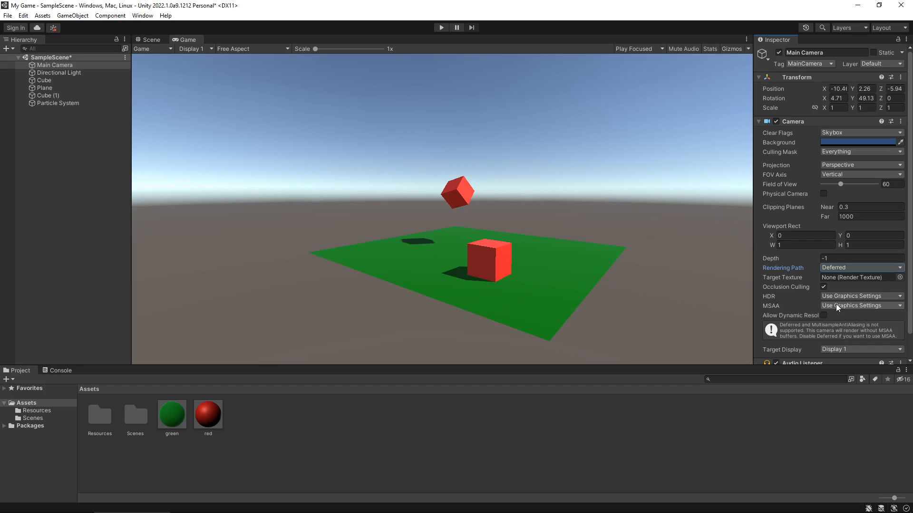
mouse_move(841, 289)
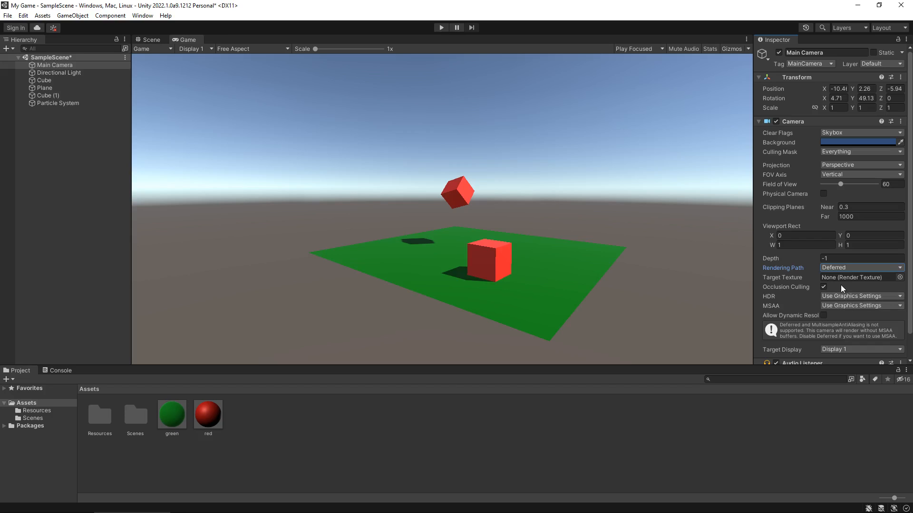
mouse_move(573, 214)
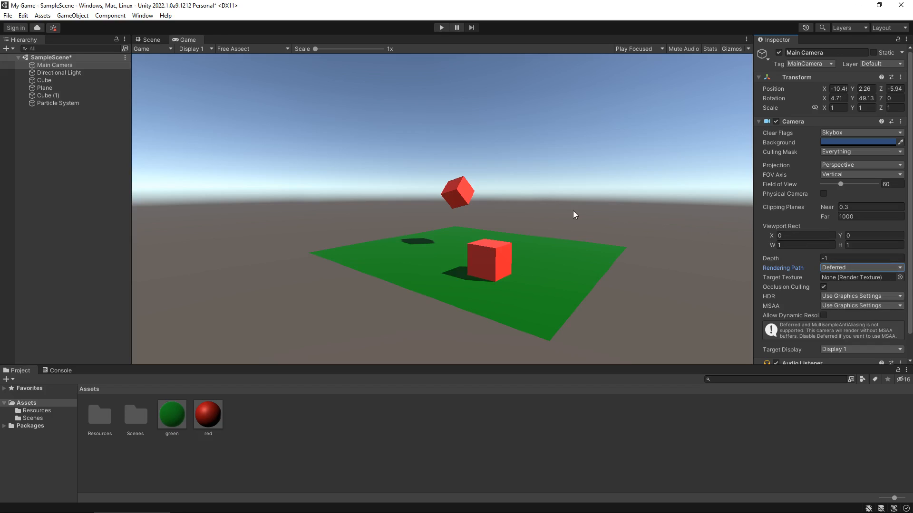
mouse_move(584, 229)
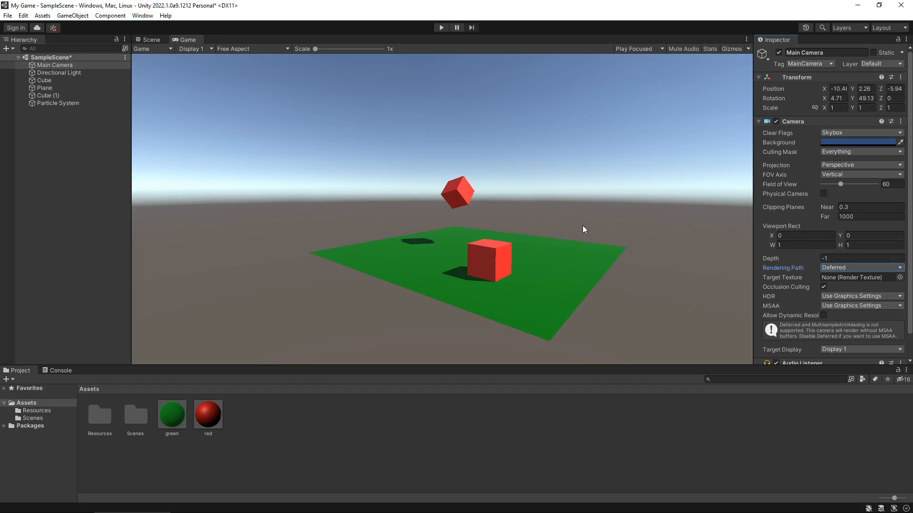
mouse_move(601, 219)
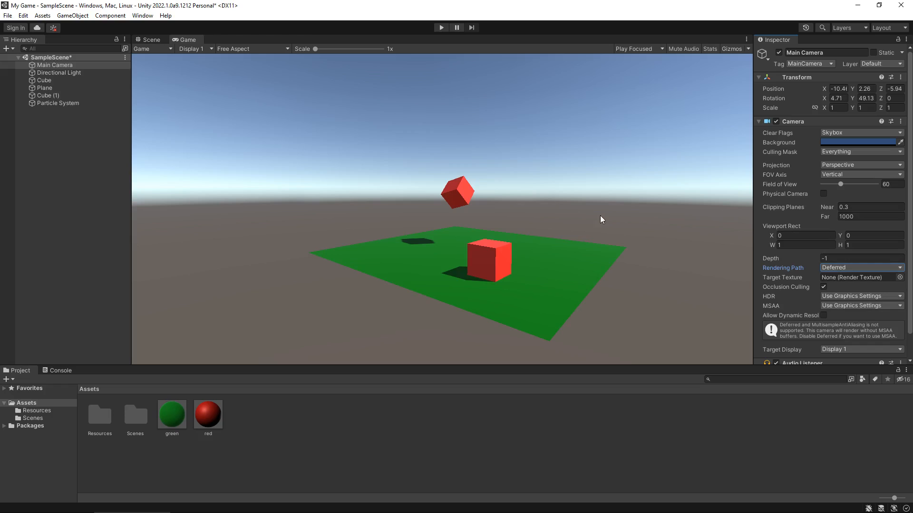
mouse_move(674, 195)
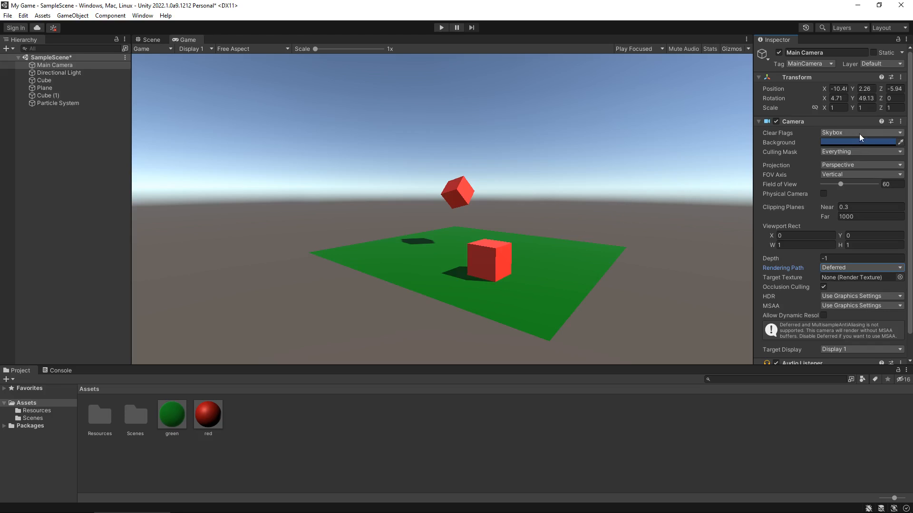
- Clear Main Camera to Solid Color with a white background, then return to Scene view
left_click(860, 133)
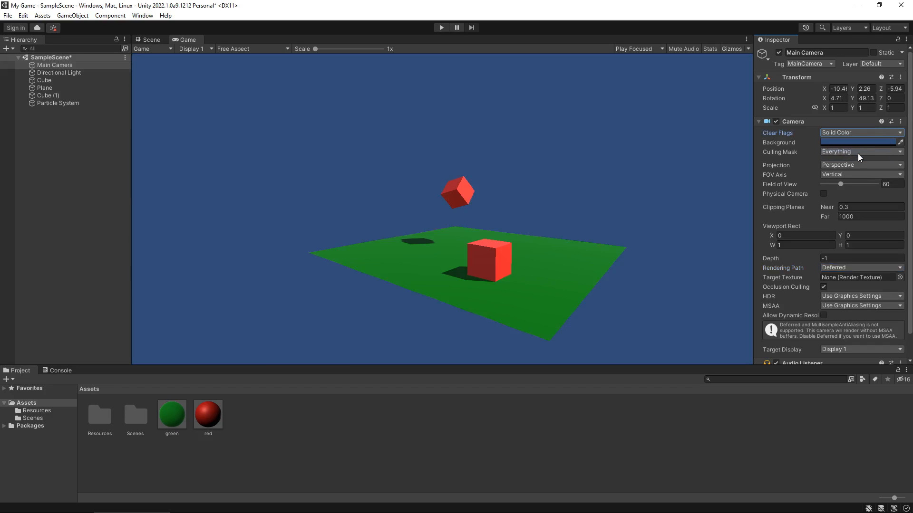
mouse_move(434, 148)
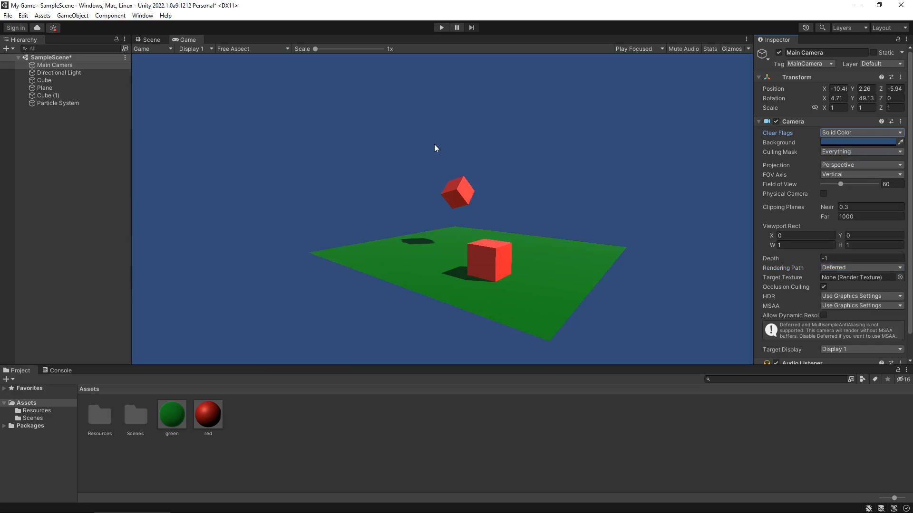
left_click(861, 143)
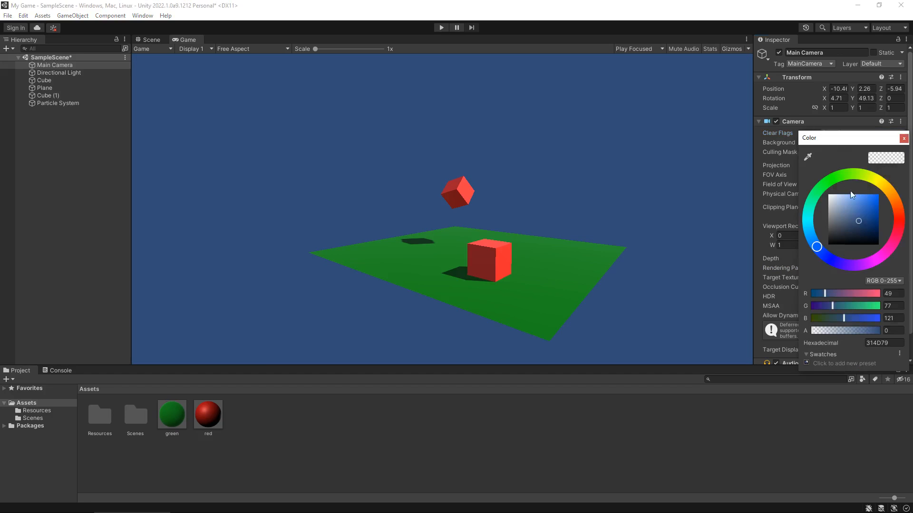
left_click(903, 138)
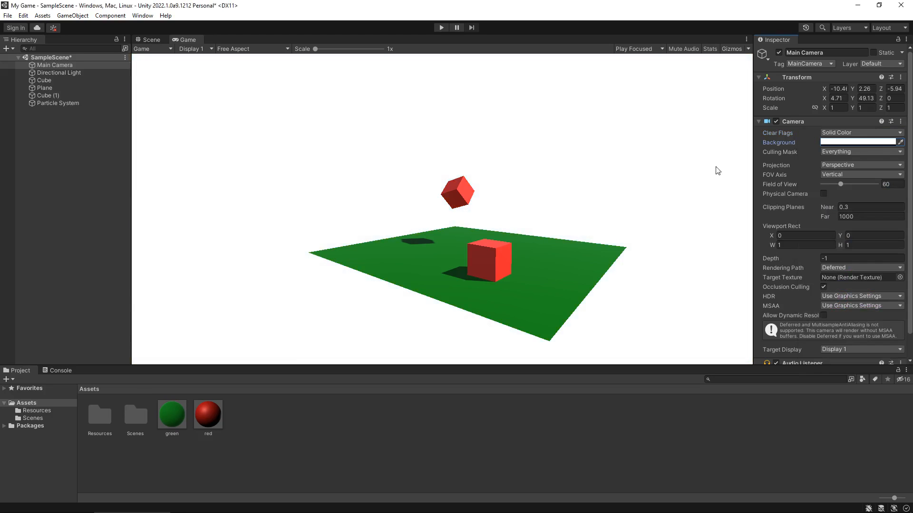
mouse_move(464, 157)
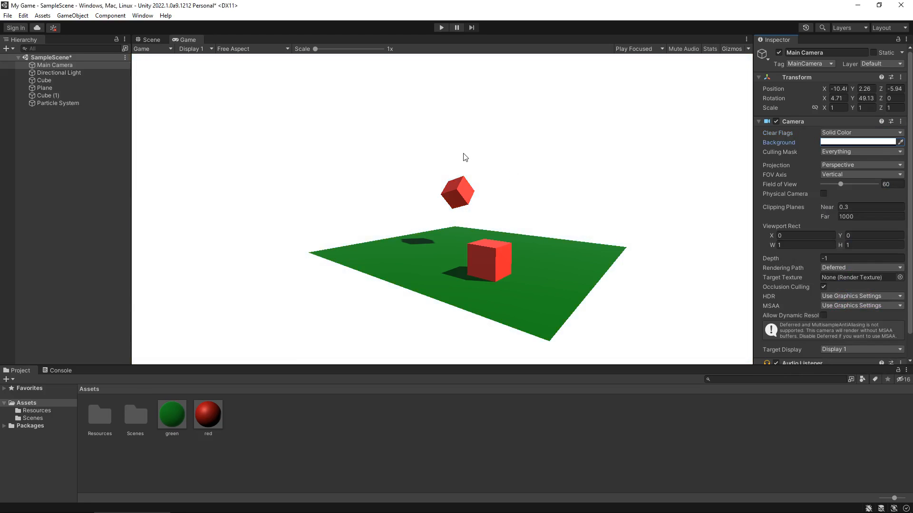
mouse_move(183, 63)
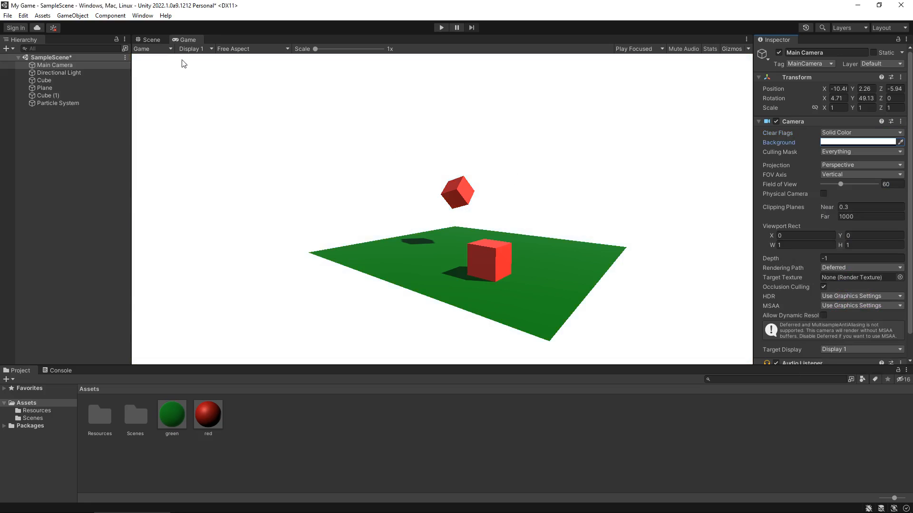
left_click(151, 40)
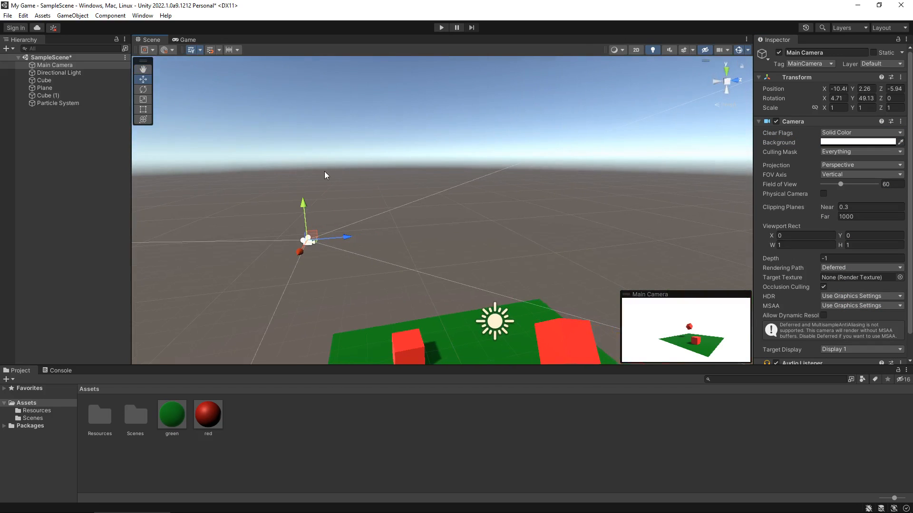
mouse_move(171, 54)
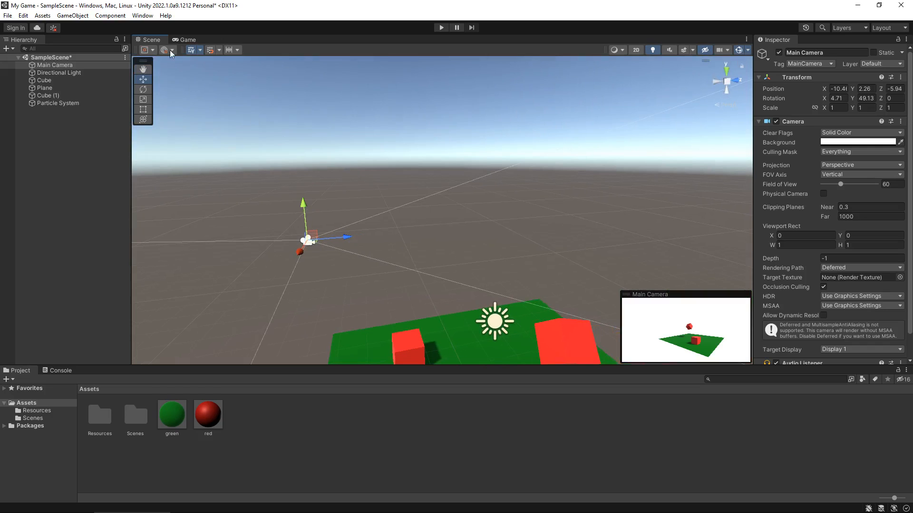
- Add a Camera via GameObject > Camera and select it to preview its skybox view
left_click(72, 16)
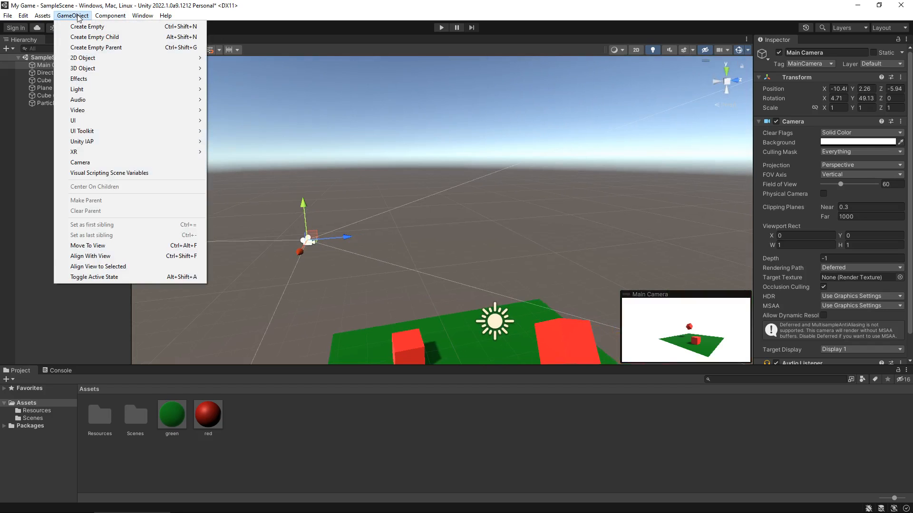
mouse_move(102, 153)
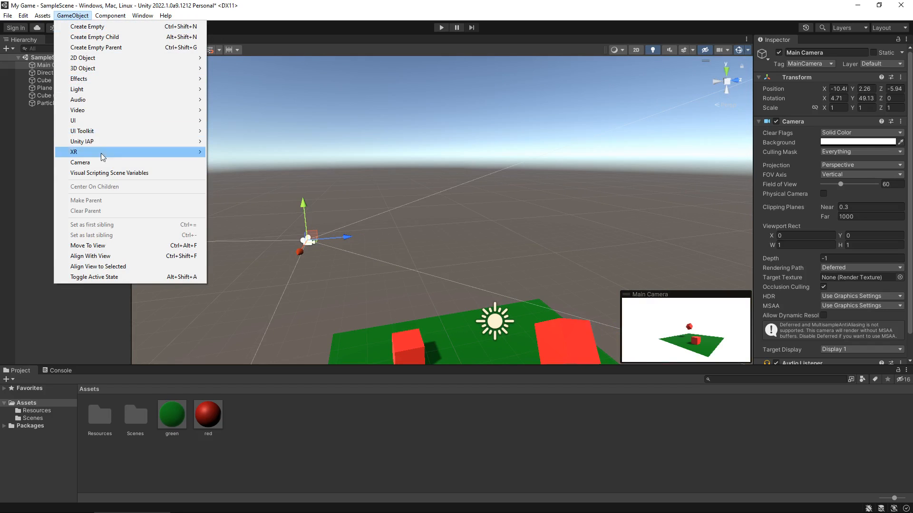
left_click(80, 163)
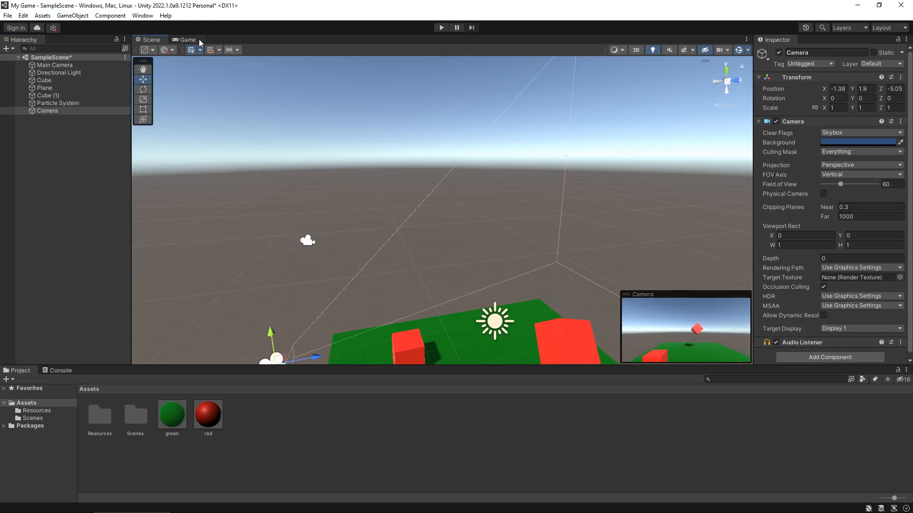
left_click(187, 40)
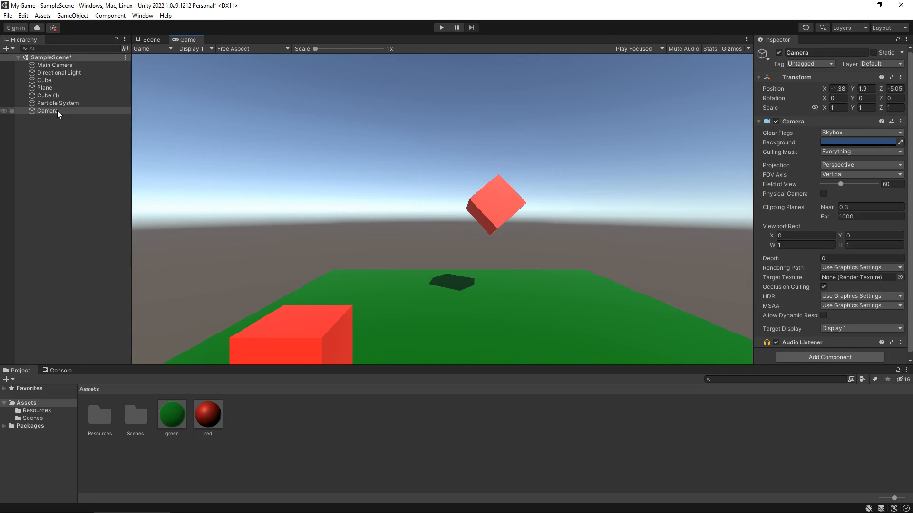
left_click(47, 110)
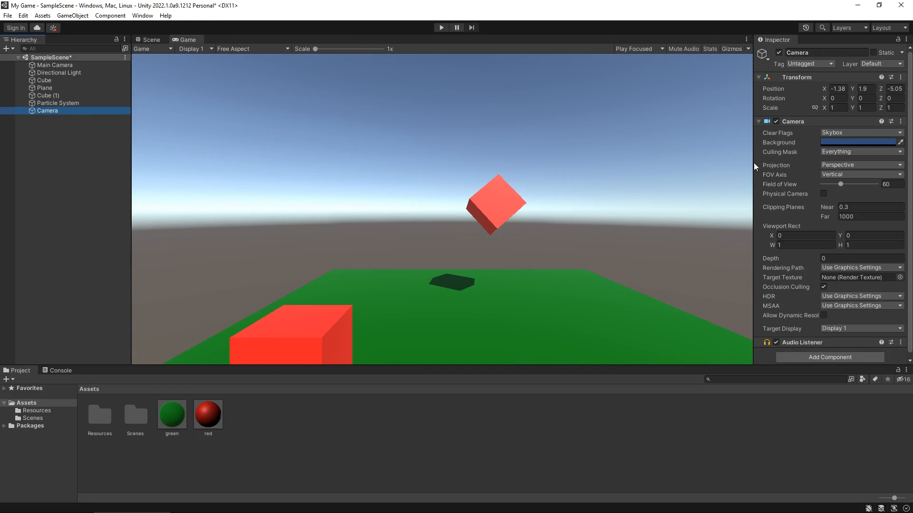
- Disable Main Camera and leave the new Camera enabled so it renders the game
left_click(778, 53)
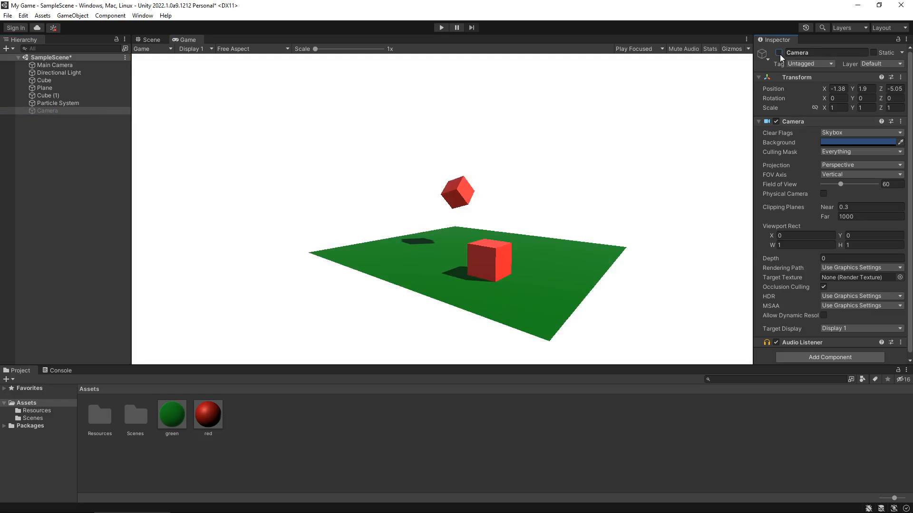
left_click(55, 65)
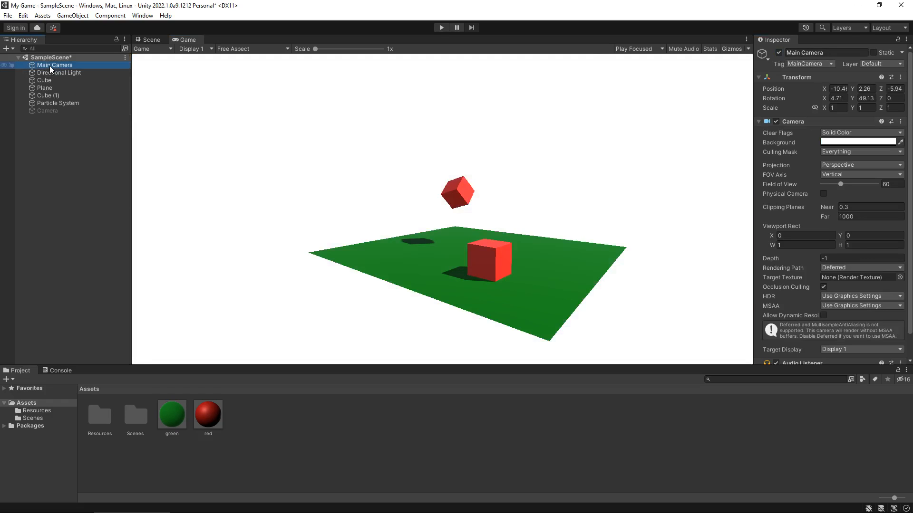
left_click(779, 52)
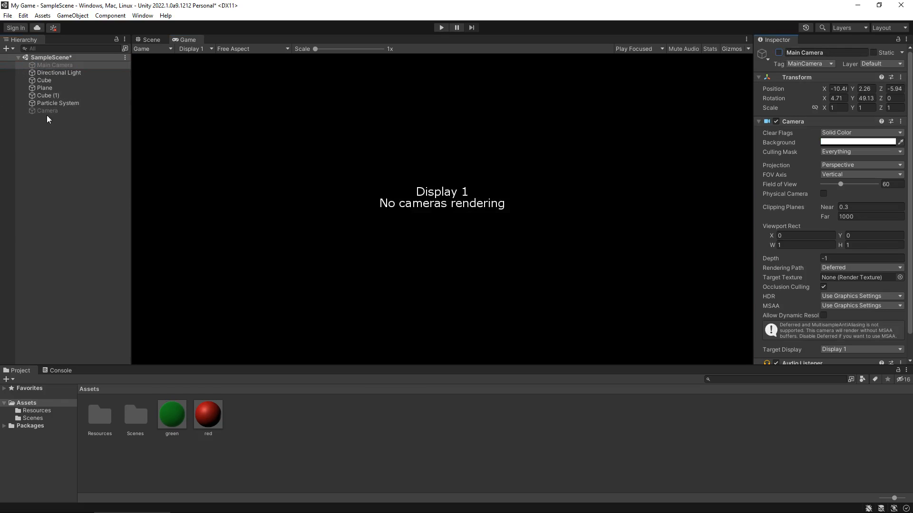
left_click(47, 111)
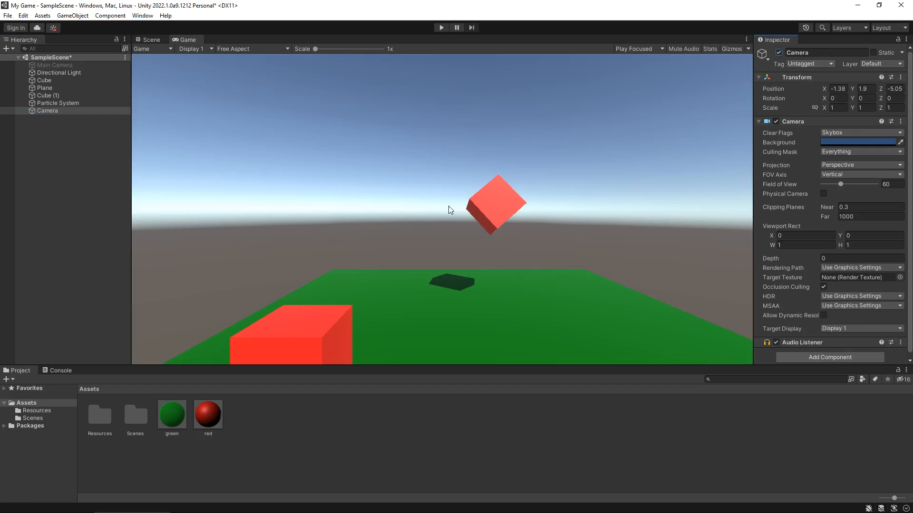
mouse_move(446, 191)
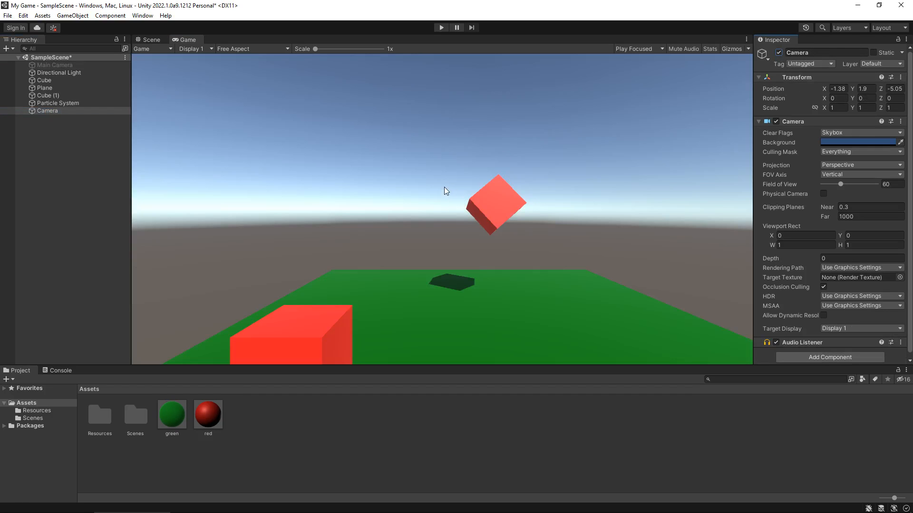
left_click(147, 39)
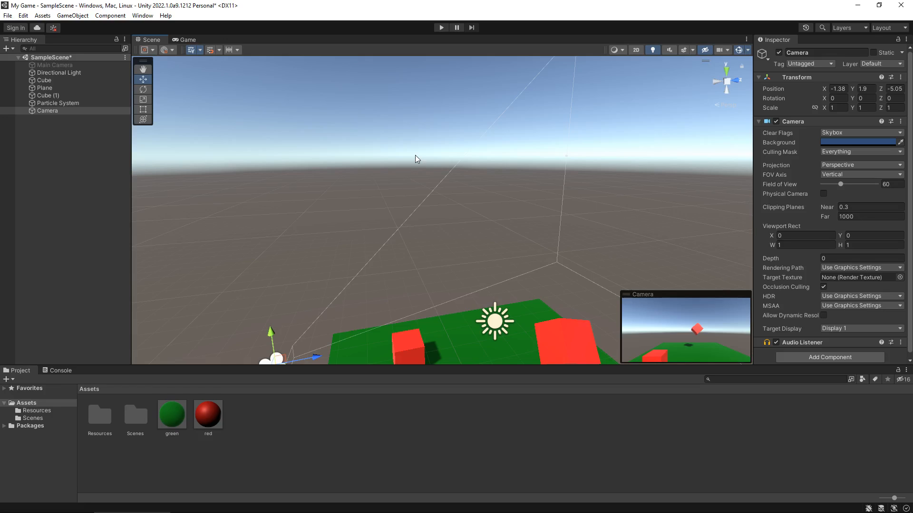
mouse_move(453, 183)
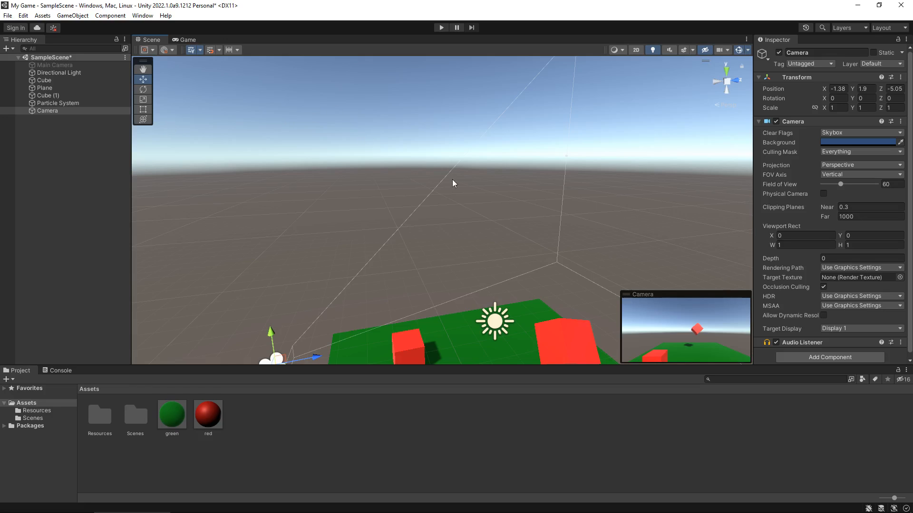
left_click(186, 39)
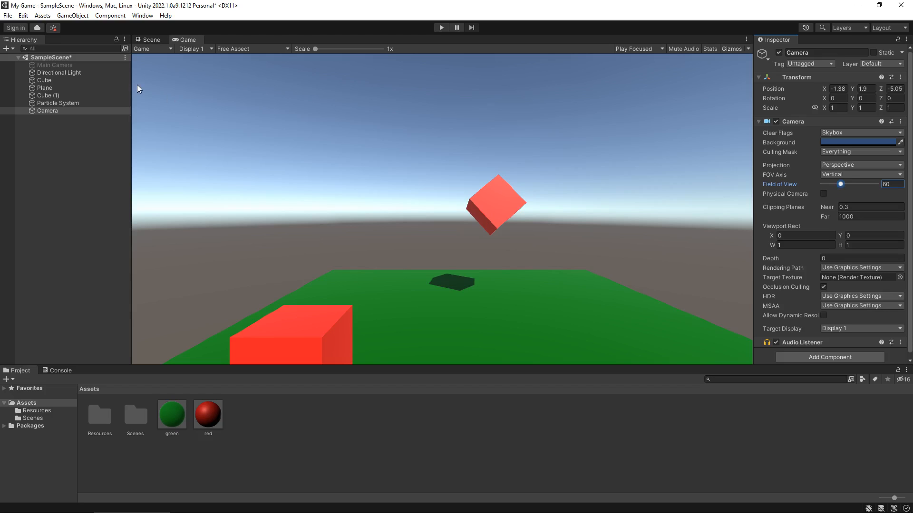
left_click(148, 39)
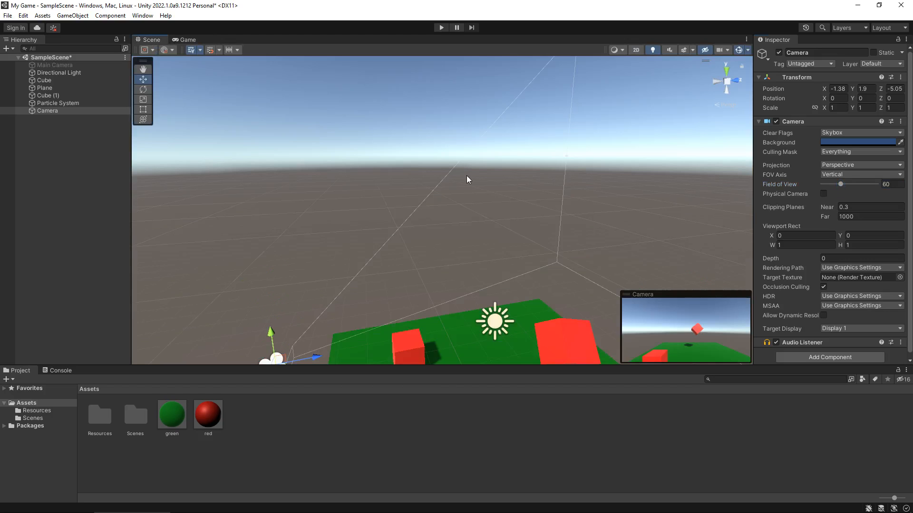